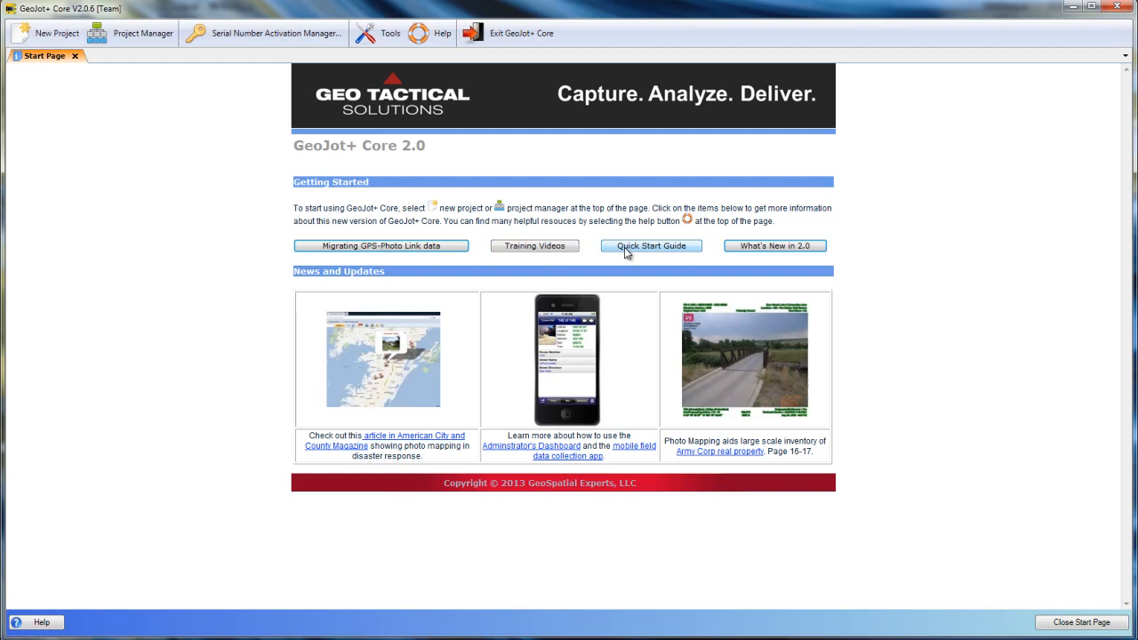
{"action": "mouse_move", "coordinate": [548, 390]}
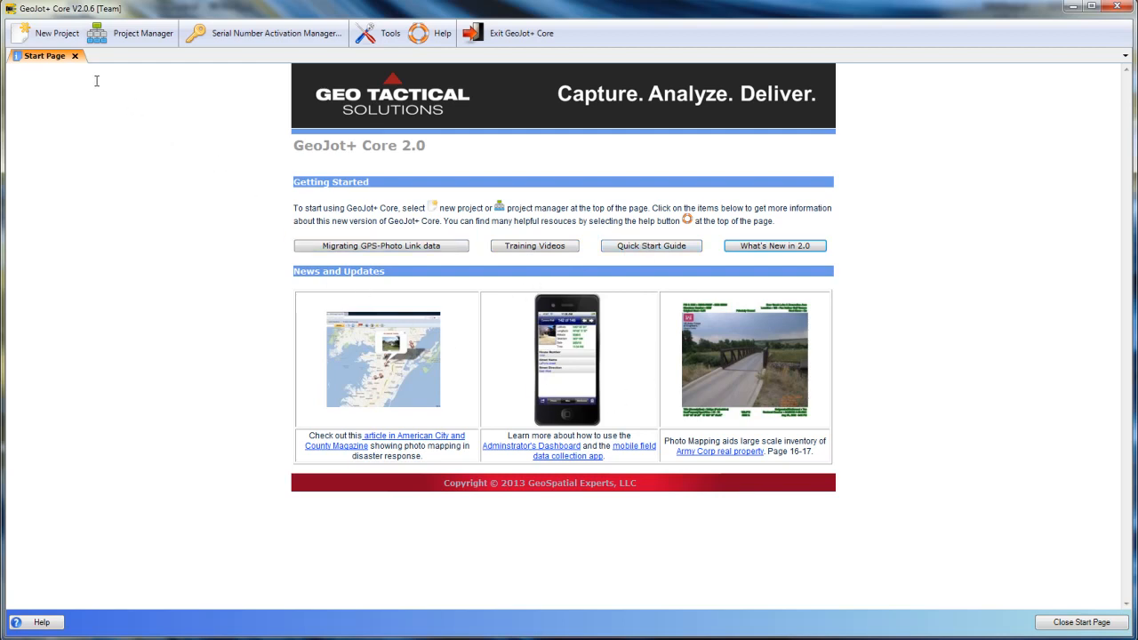
{"action": "mouse_move", "coordinate": [55, 34]}
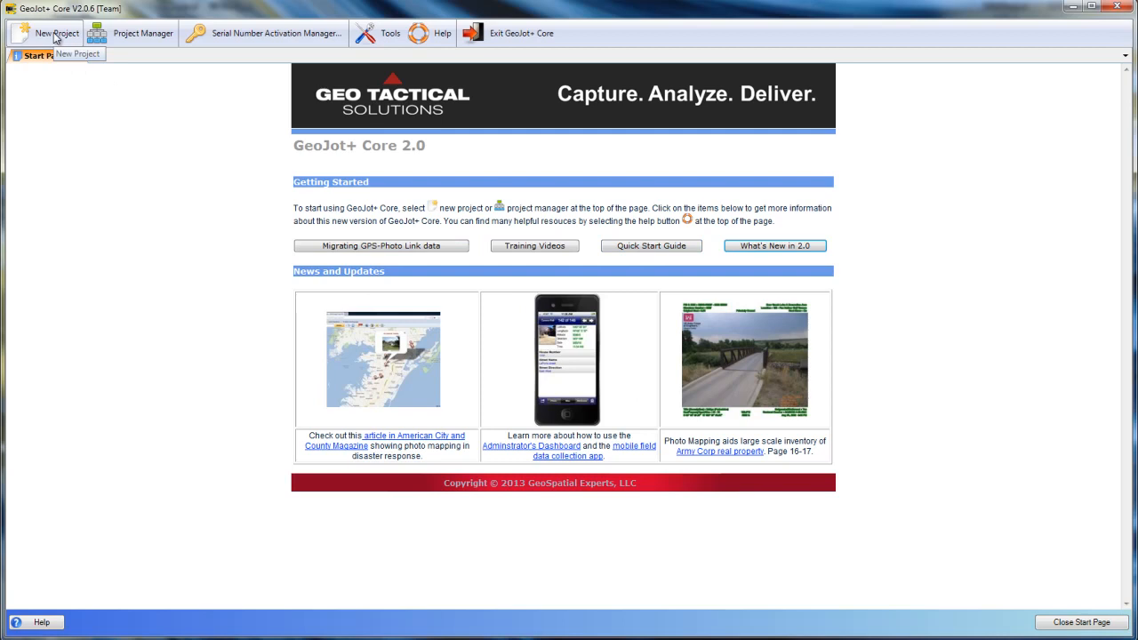
{"action": "mouse_move", "coordinate": [142, 43]}
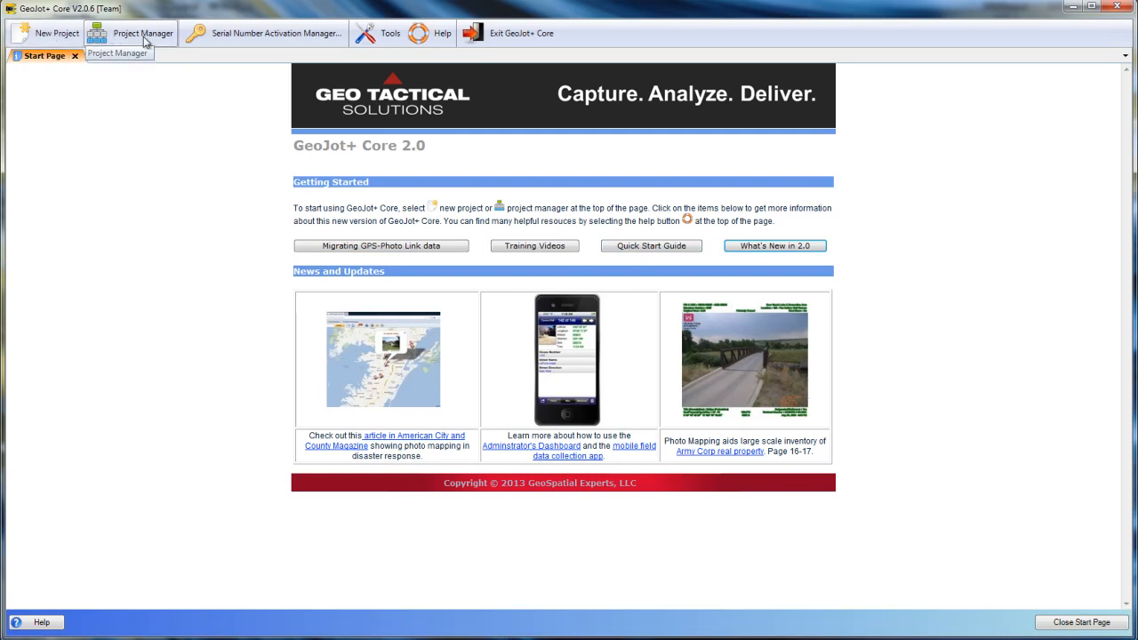
{"action": "mouse_move", "coordinate": [270, 45]}
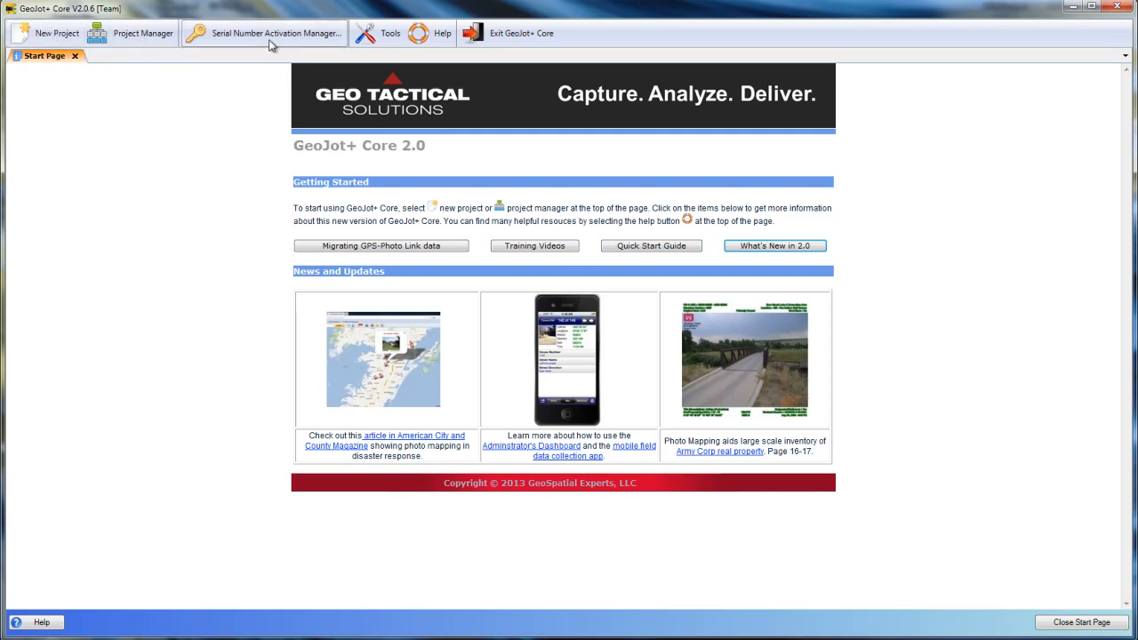
Look over the Tools and Help menus, then begin a new project.
{"action": "left_click", "coordinate": [390, 32]}
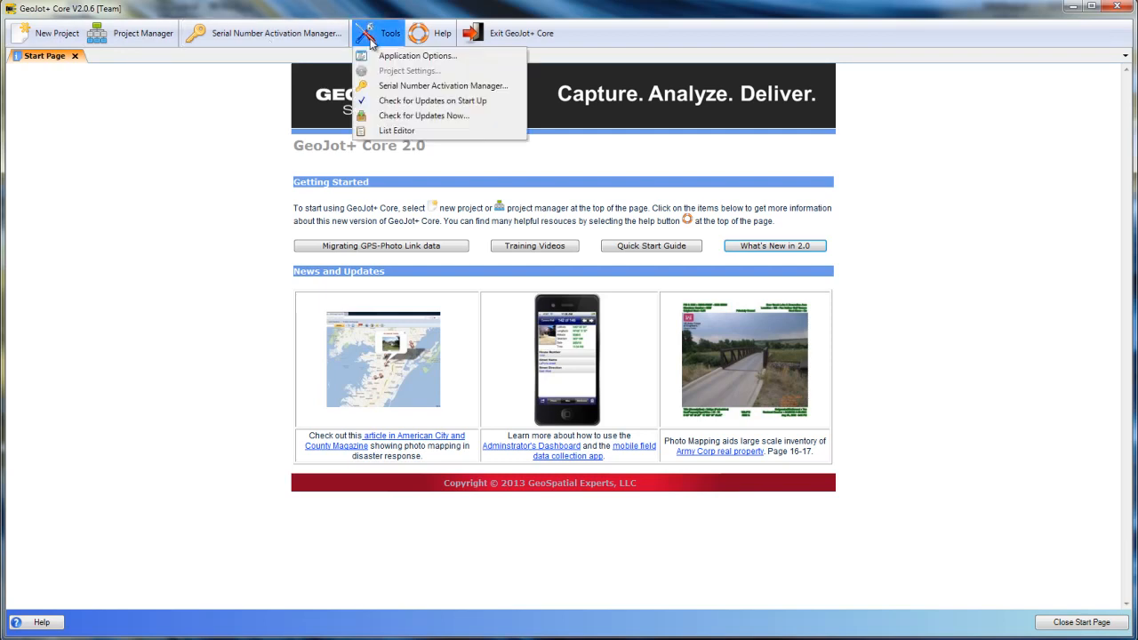
{"action": "left_click", "coordinate": [441, 32]}
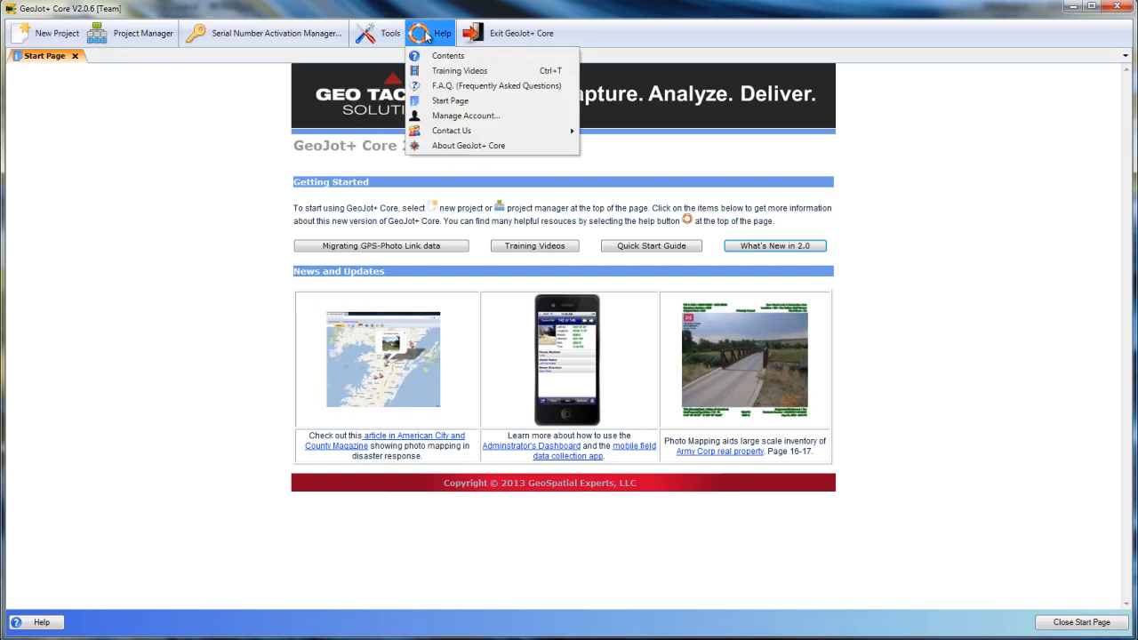
{"action": "left_click", "coordinate": [57, 32]}
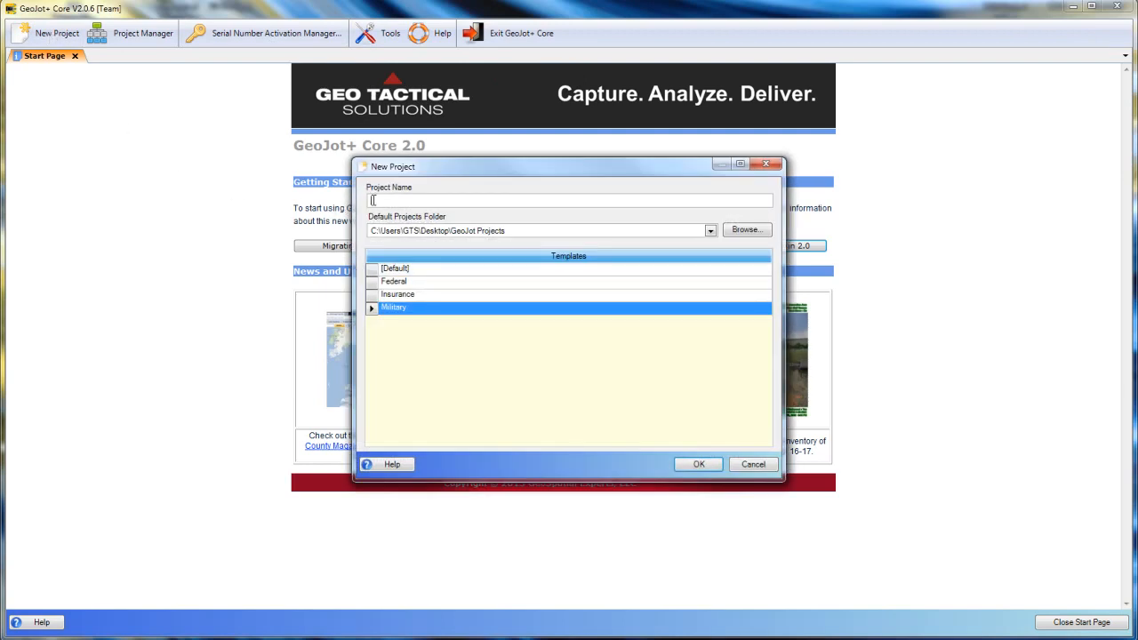
Name the project Overview, pick the Military template over Insurance, and create it.
{"action": "type", "text": "Overview"}
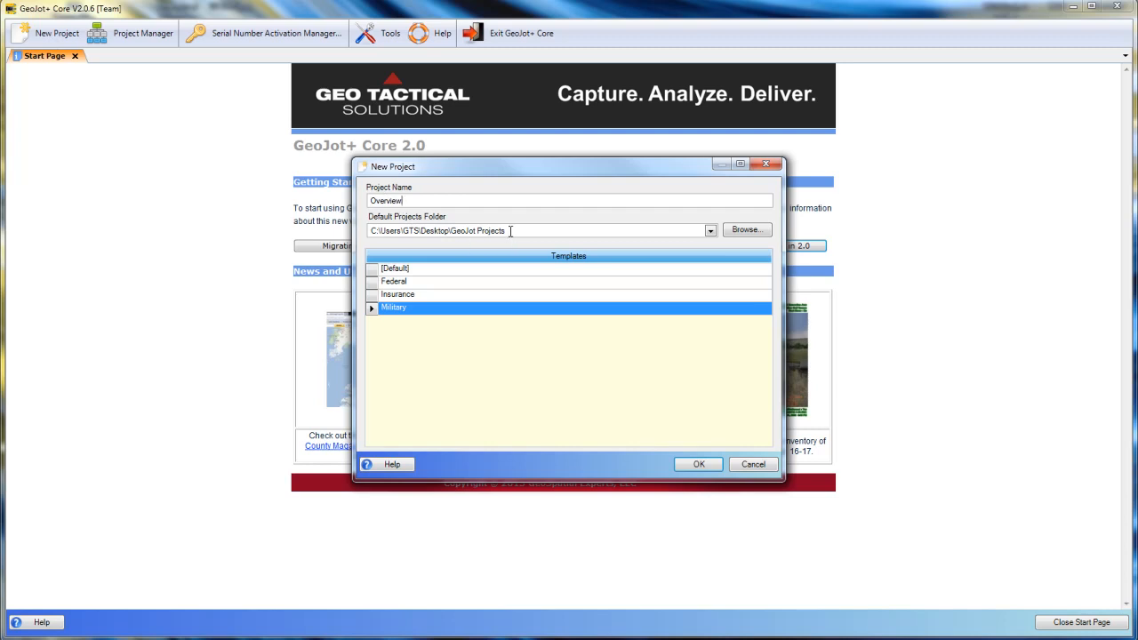
{"action": "mouse_move", "coordinate": [533, 270]}
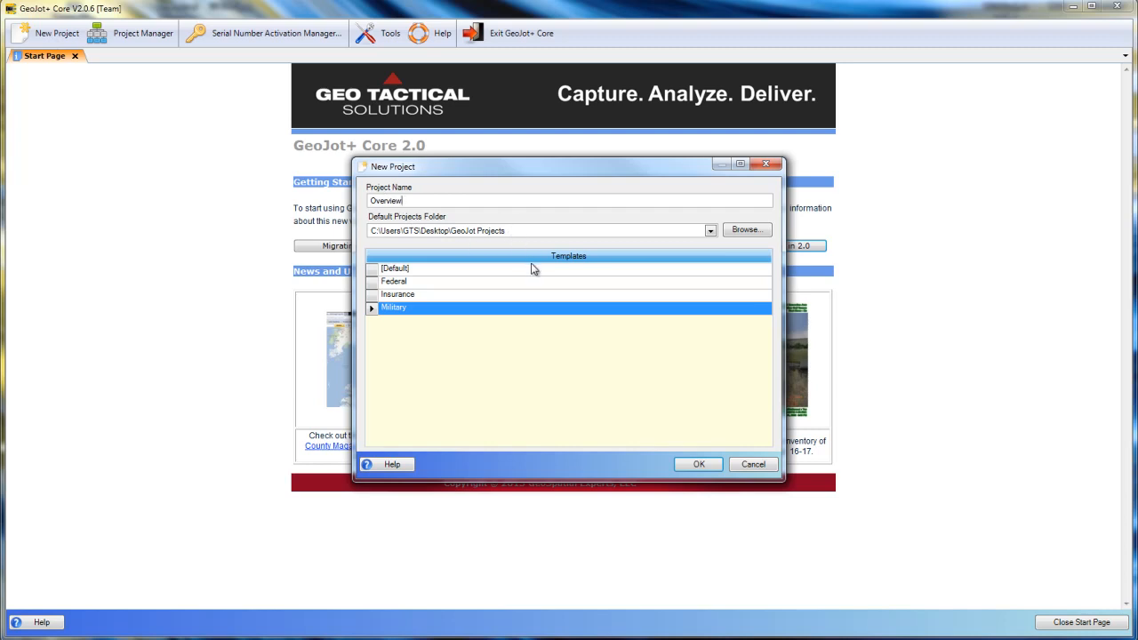
{"action": "left_click", "coordinate": [398, 295]}
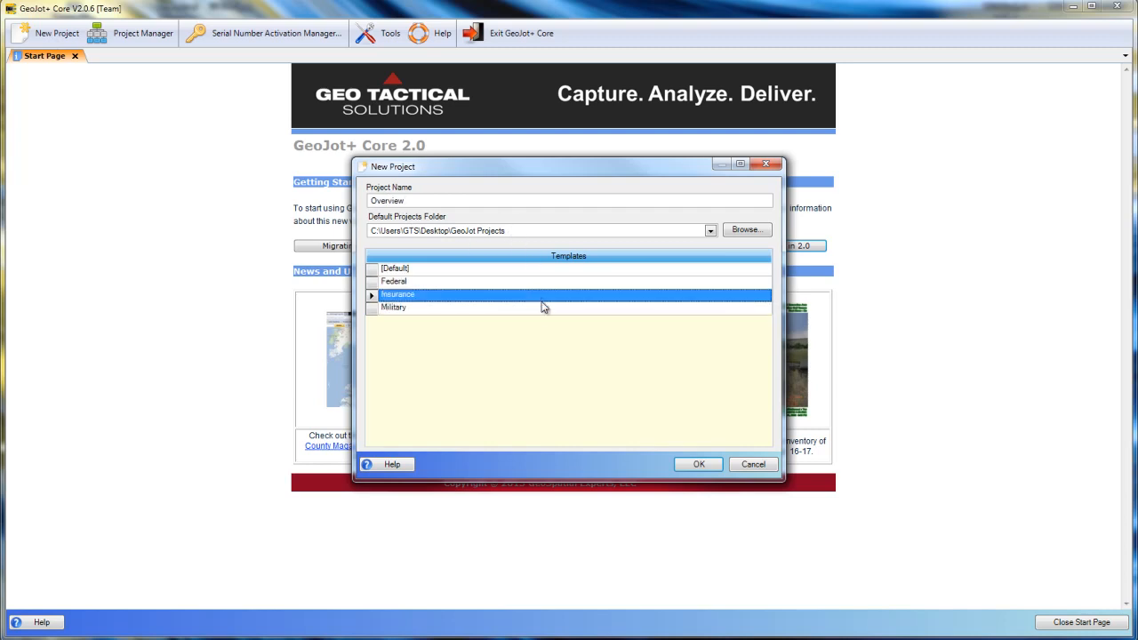
{"action": "left_click", "coordinate": [395, 306]}
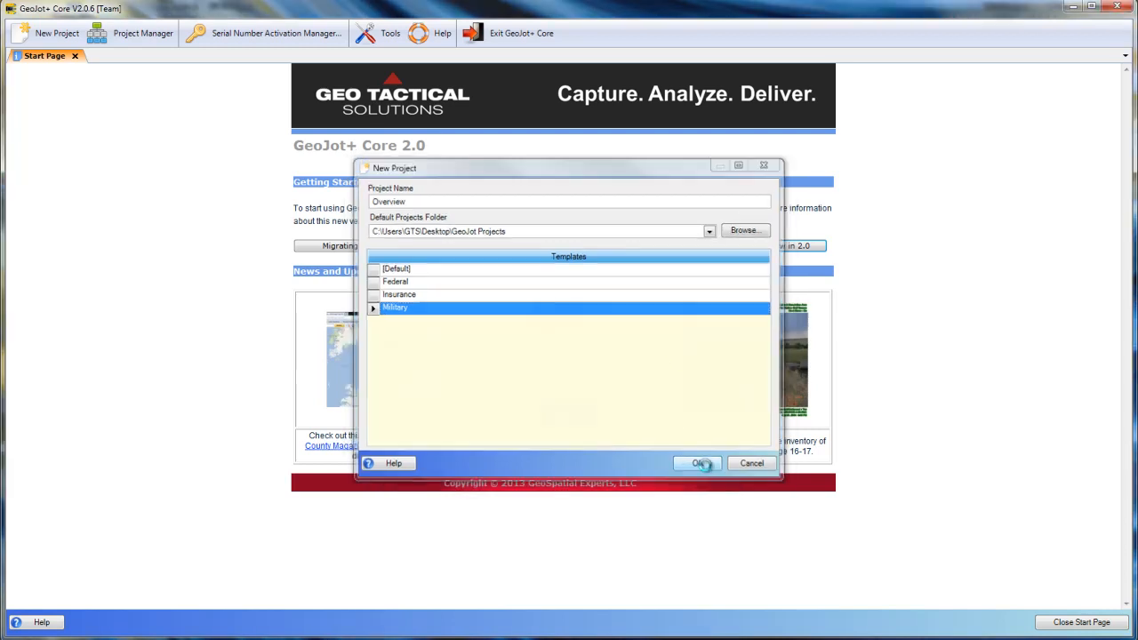
{"action": "left_click", "coordinate": [697, 462]}
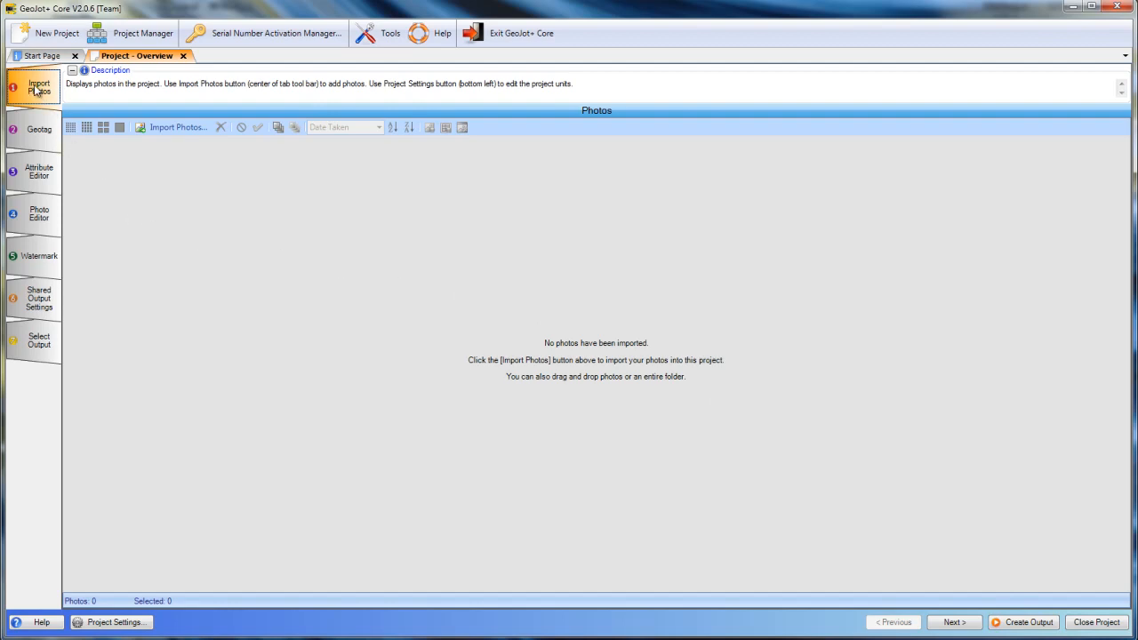
Import all four checked photos from the Working Photos folder and continue to geotagging.
{"action": "left_click", "coordinate": [178, 128]}
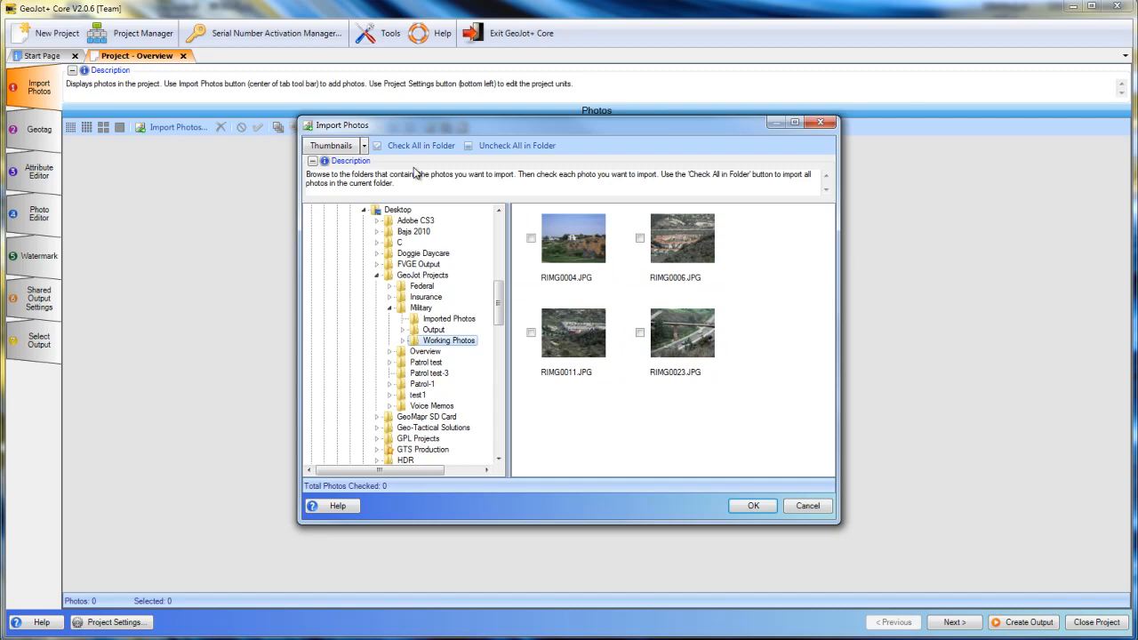
{"action": "left_click", "coordinate": [419, 146]}
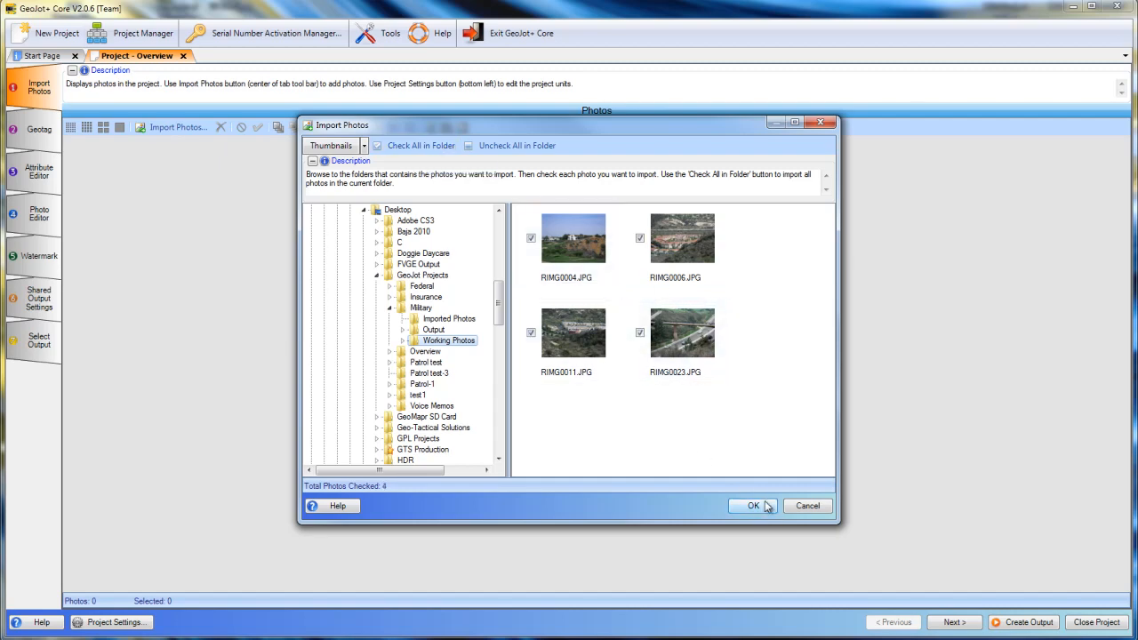
{"action": "left_click", "coordinate": [752, 505]}
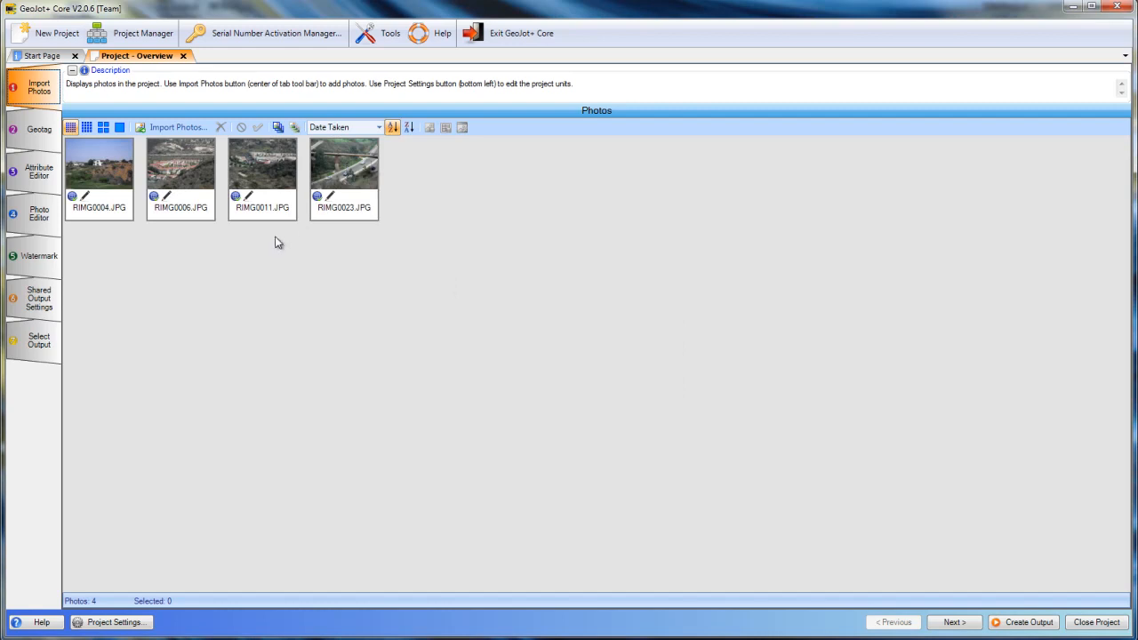
{"action": "left_click", "coordinate": [39, 130]}
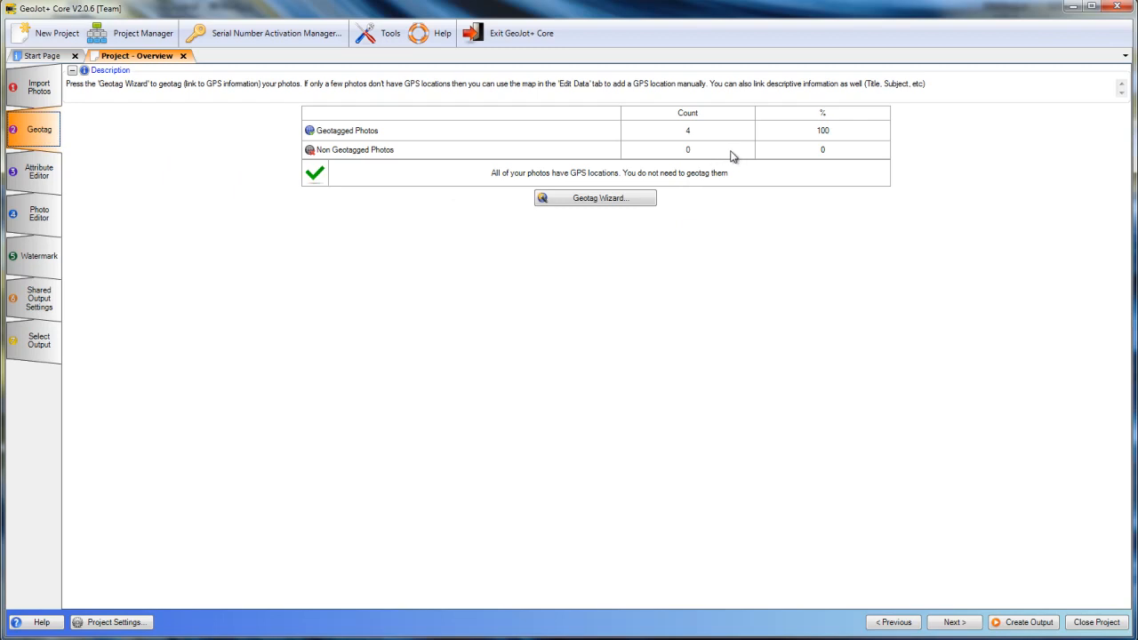
{"action": "mouse_move", "coordinate": [826, 128]}
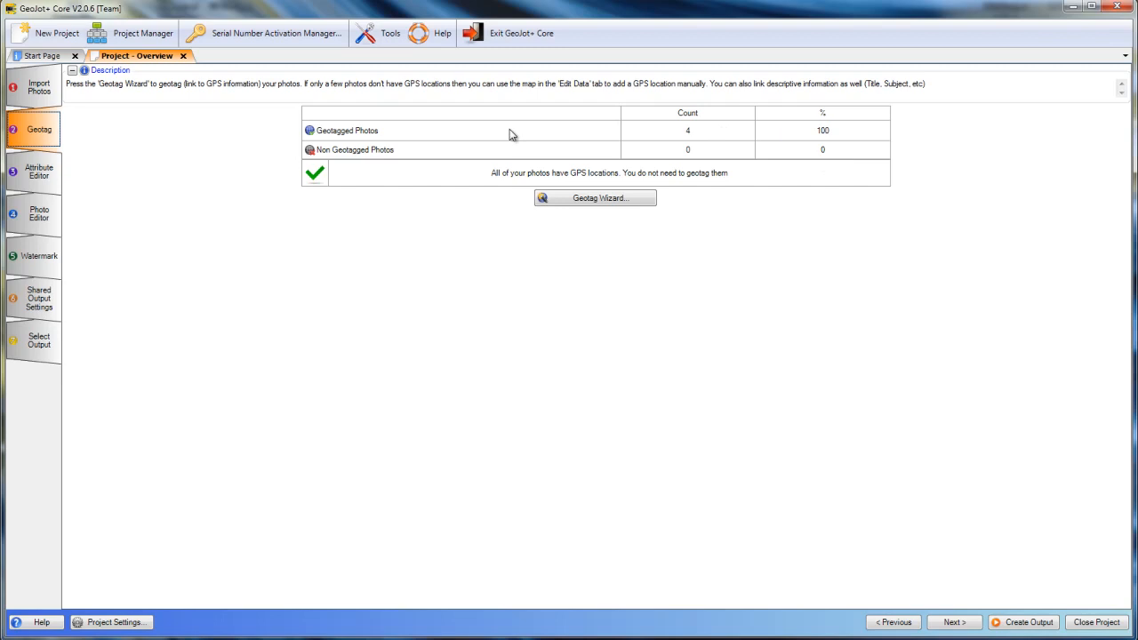
{"action": "mouse_move", "coordinate": [375, 132]}
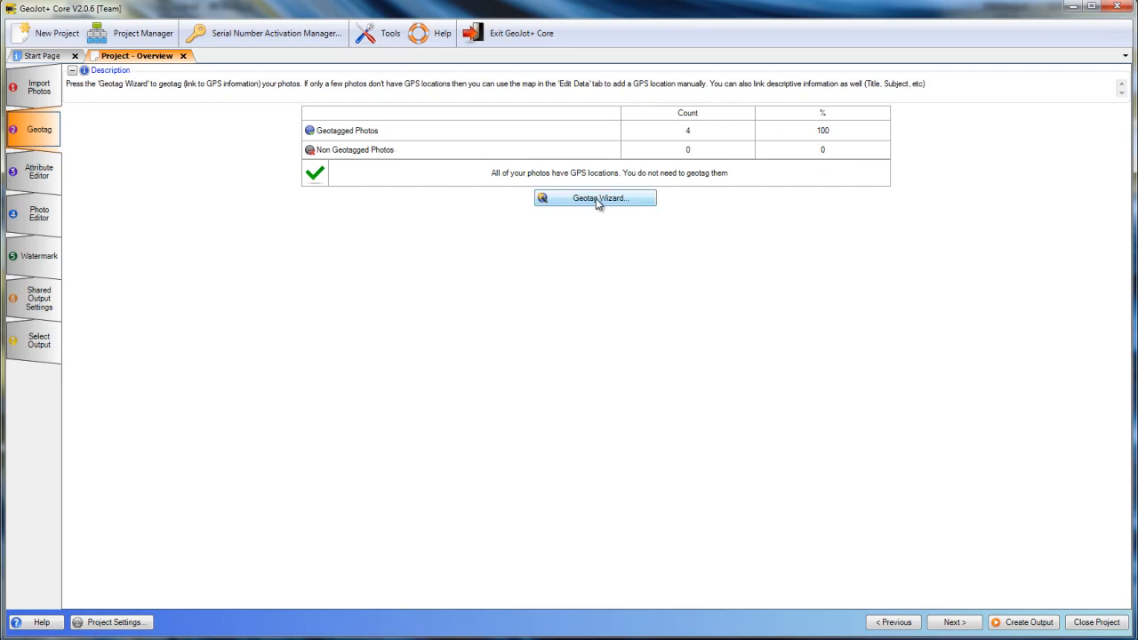
Move from the 100% geotagged summary to the Attribute Editor step.
{"action": "left_click", "coordinate": [39, 171]}
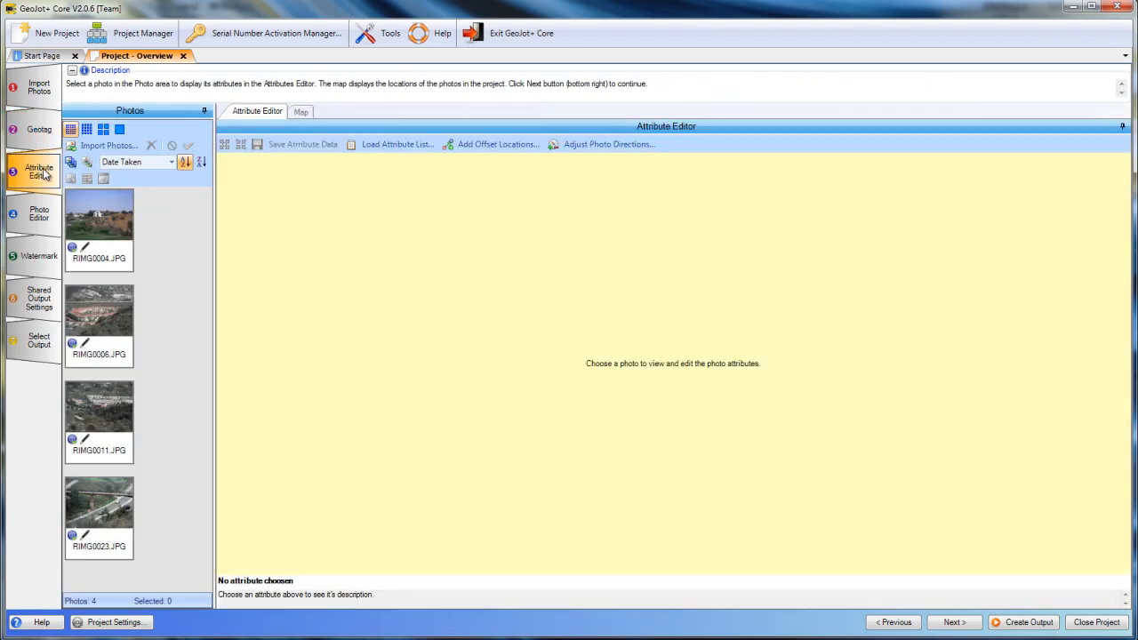
Show RIMG0004.JPG's attributes and GPS details in the editor.
{"action": "left_click", "coordinate": [99, 222]}
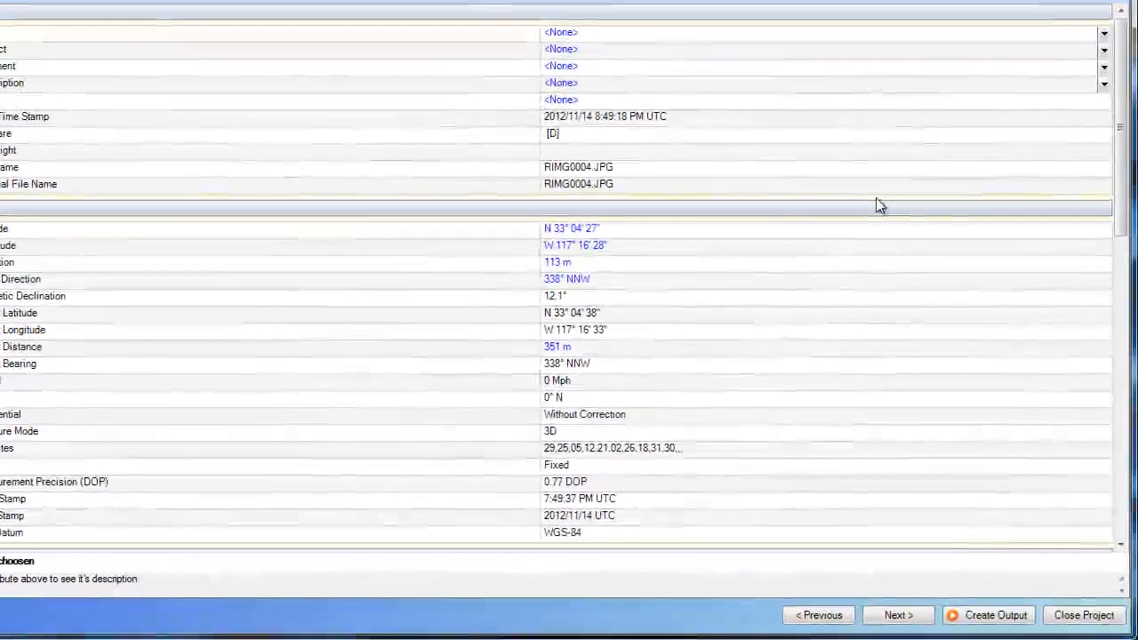
{"action": "scroll", "scroll_direction": "down", "scroll_amount": 3}
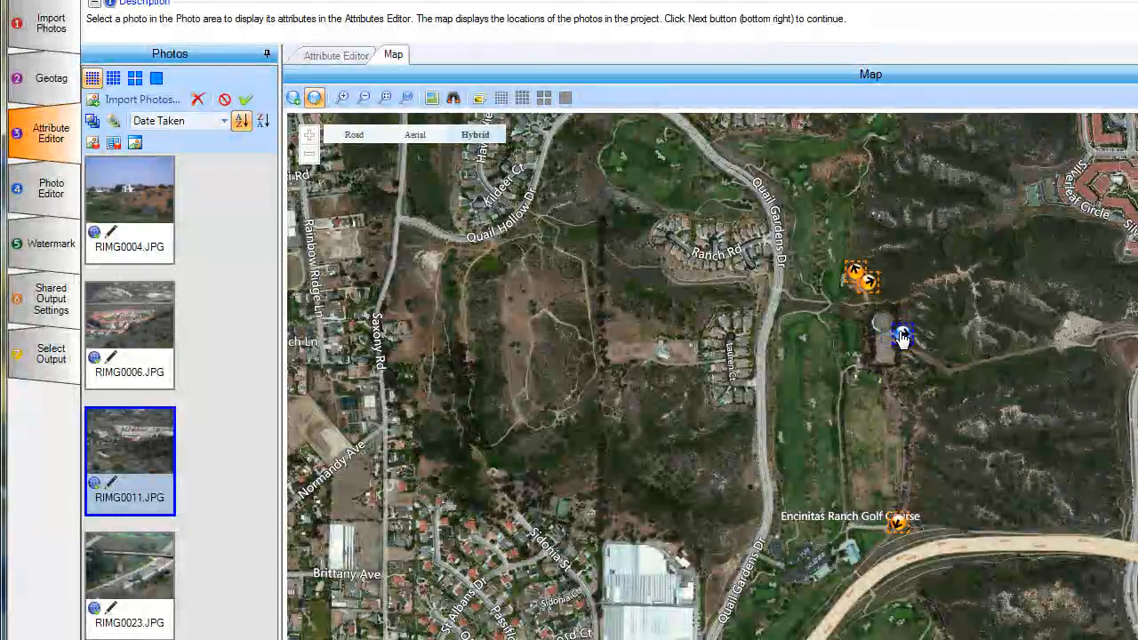
Inspect a photo marker's location on the aerial map.
{"action": "left_click", "coordinate": [903, 336]}
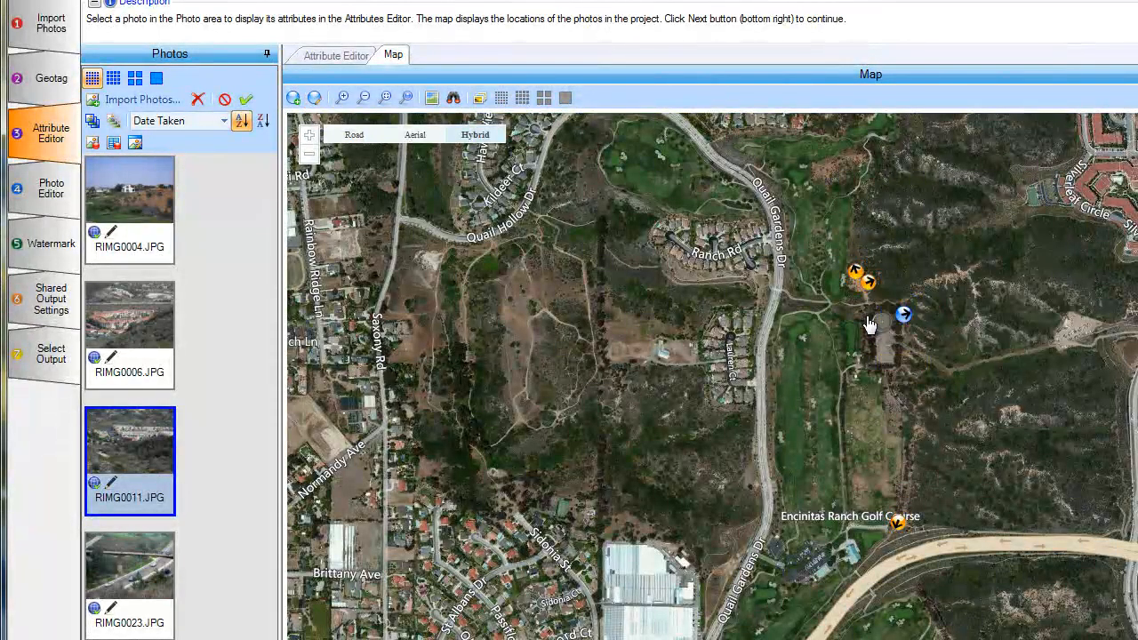
{"action": "mouse_move", "coordinate": [903, 313]}
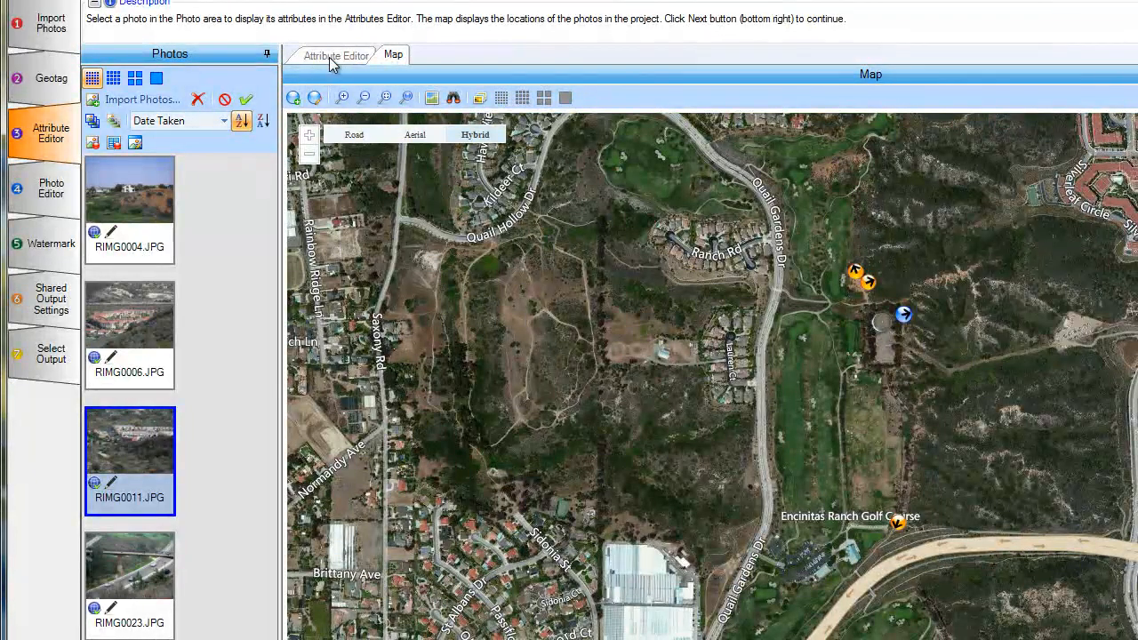
Return to the photo's attribute details, pass through the Photo Editor, and reach the Watermark step.
{"action": "left_click", "coordinate": [336, 54]}
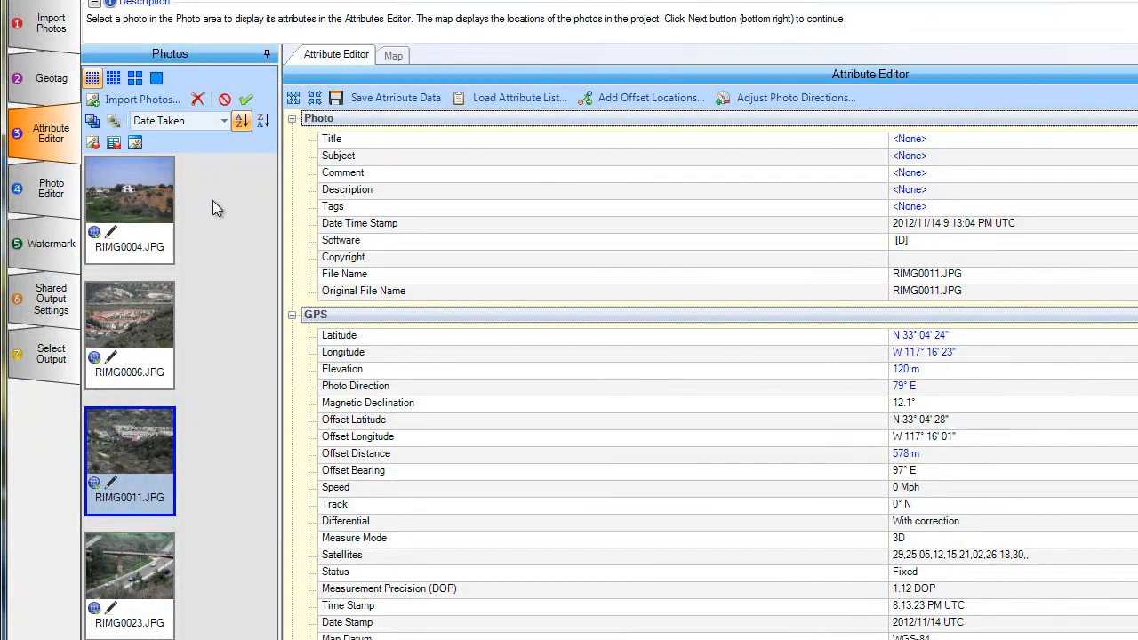
{"action": "mouse_move", "coordinate": [44, 189]}
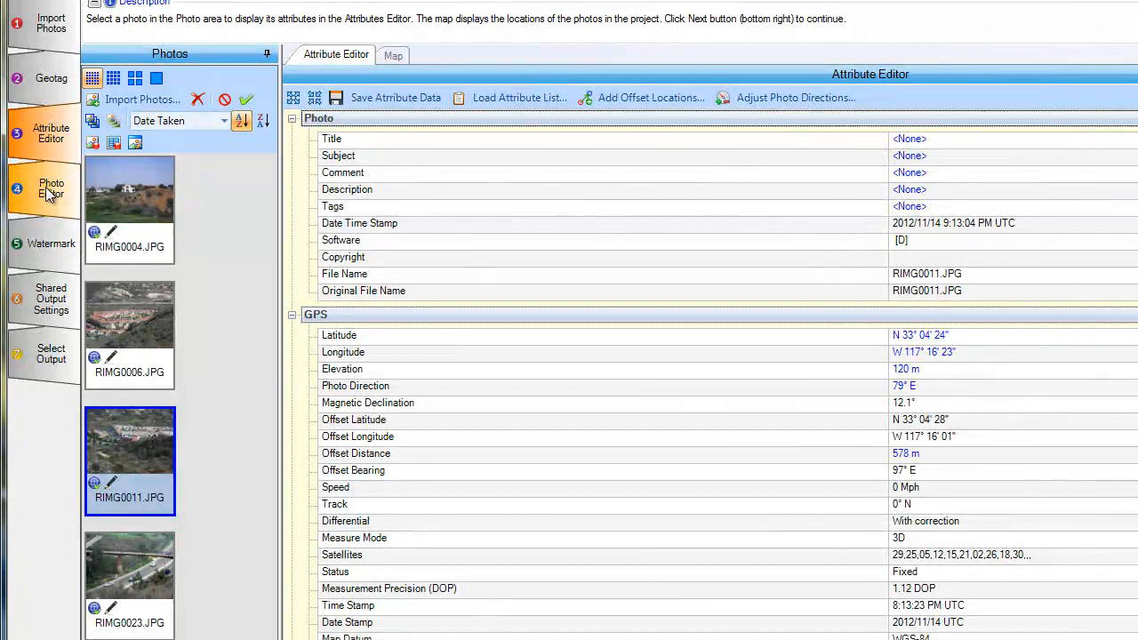
{"action": "left_click", "coordinate": [50, 189]}
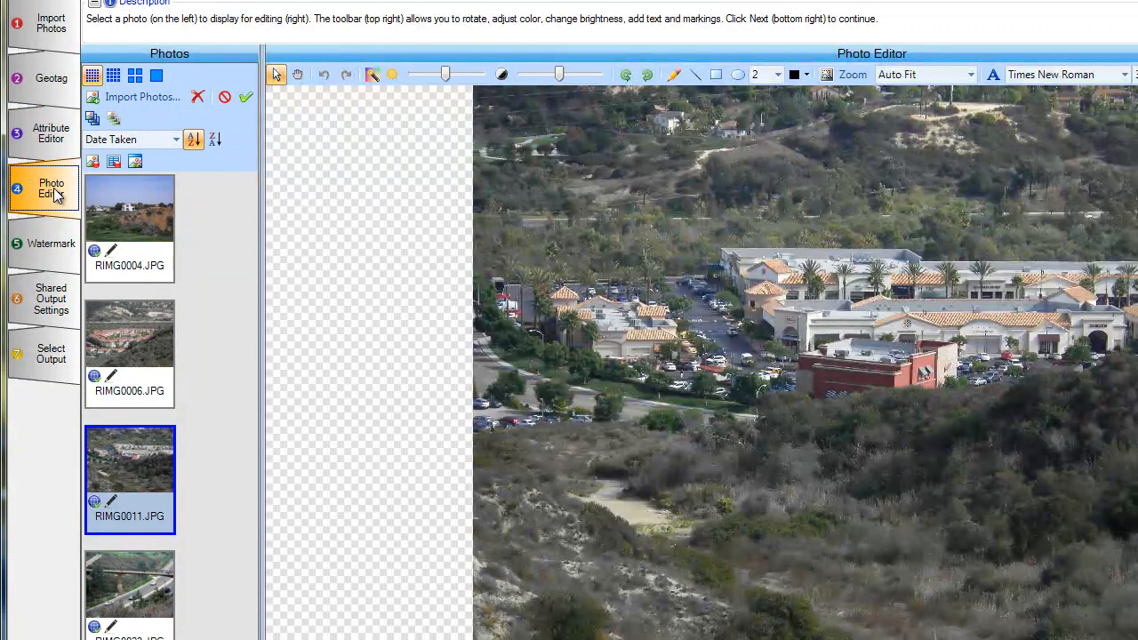
{"action": "mouse_move", "coordinate": [784, 295]}
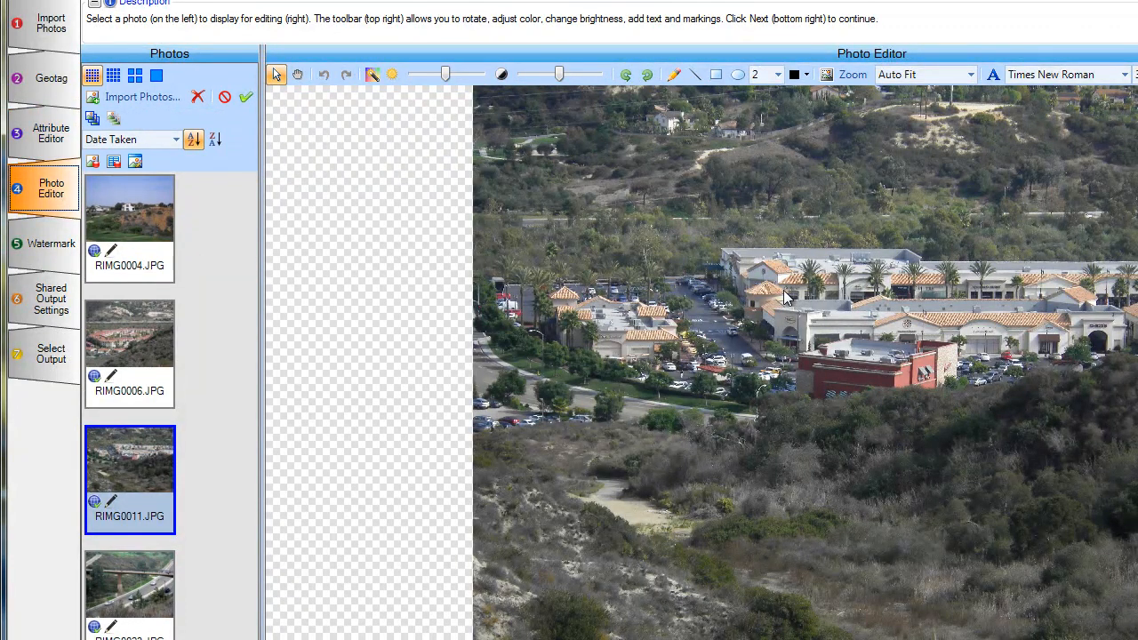
{"action": "mouse_move", "coordinate": [674, 75]}
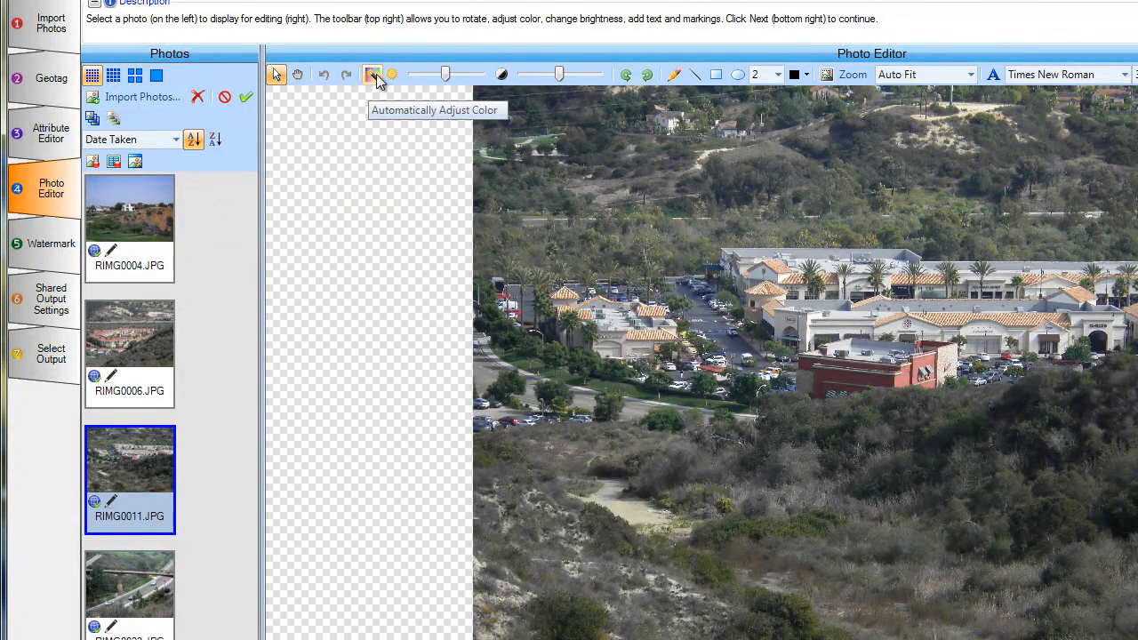
{"action": "mouse_move", "coordinate": [596, 185]}
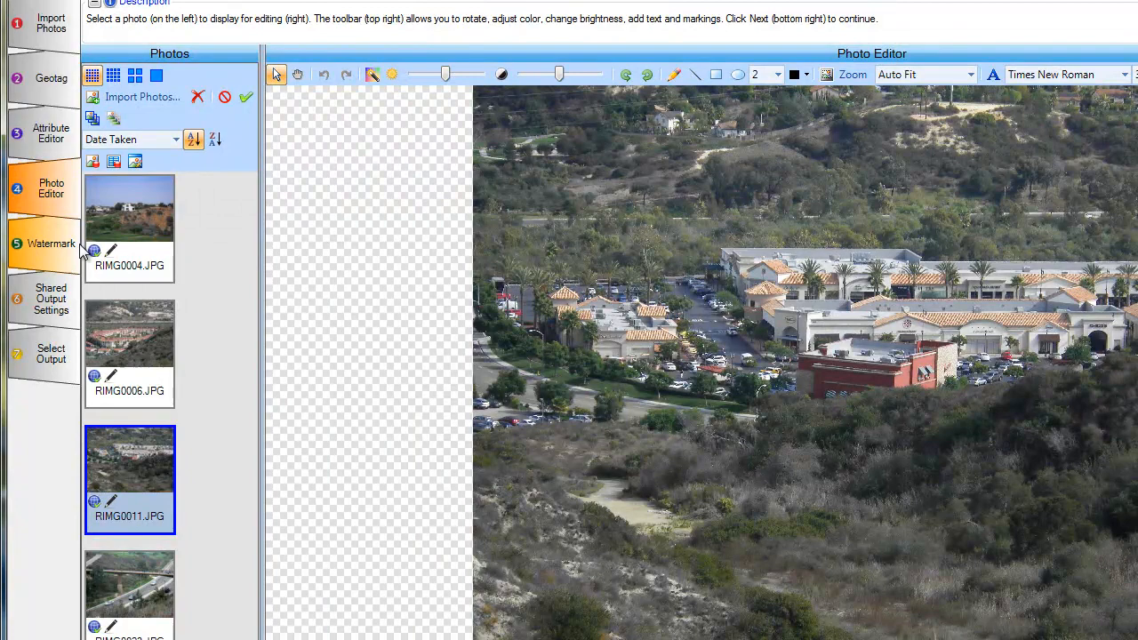
{"action": "left_click", "coordinate": [50, 243]}
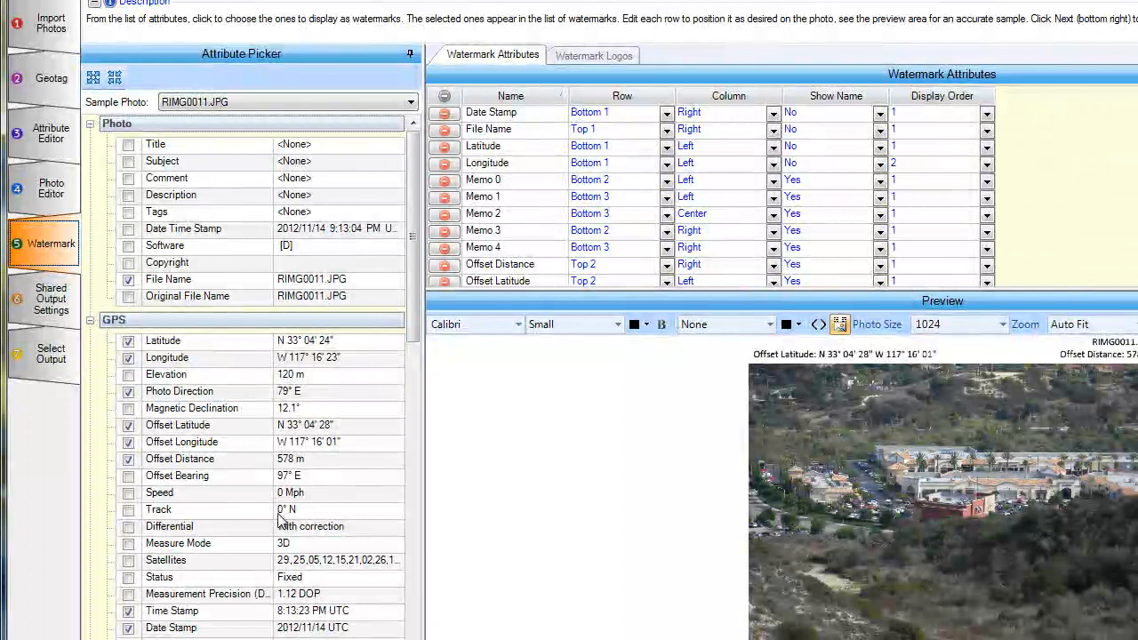
{"action": "mouse_move", "coordinate": [943, 382]}
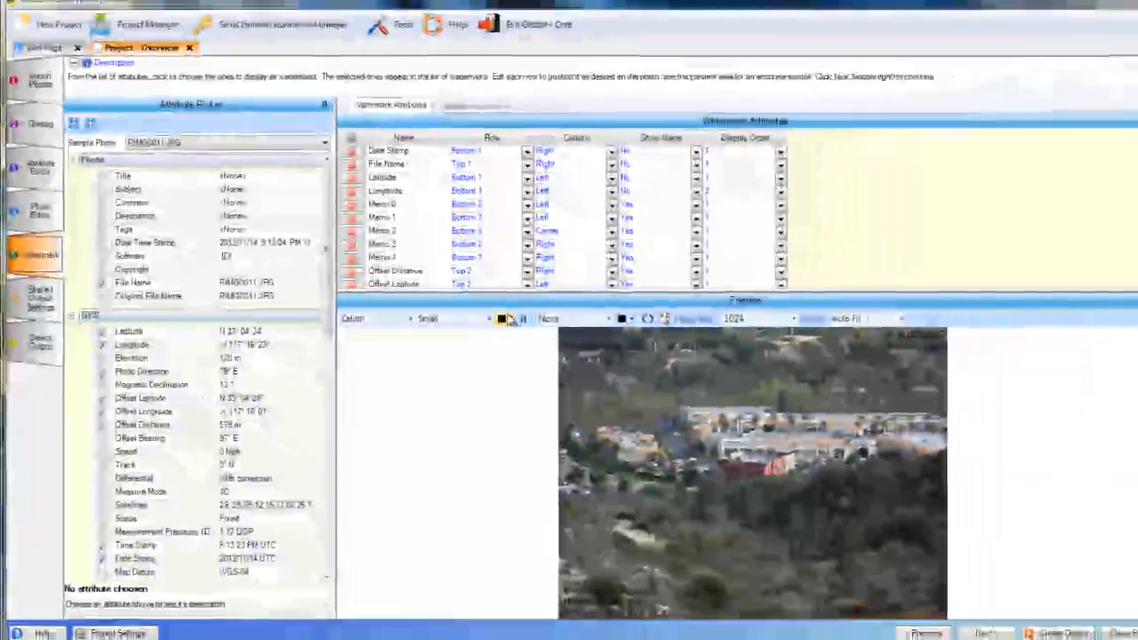
Review the Watermark Attributes table, then continue to Shared Output Settings.
{"action": "left_click", "coordinate": [507, 316]}
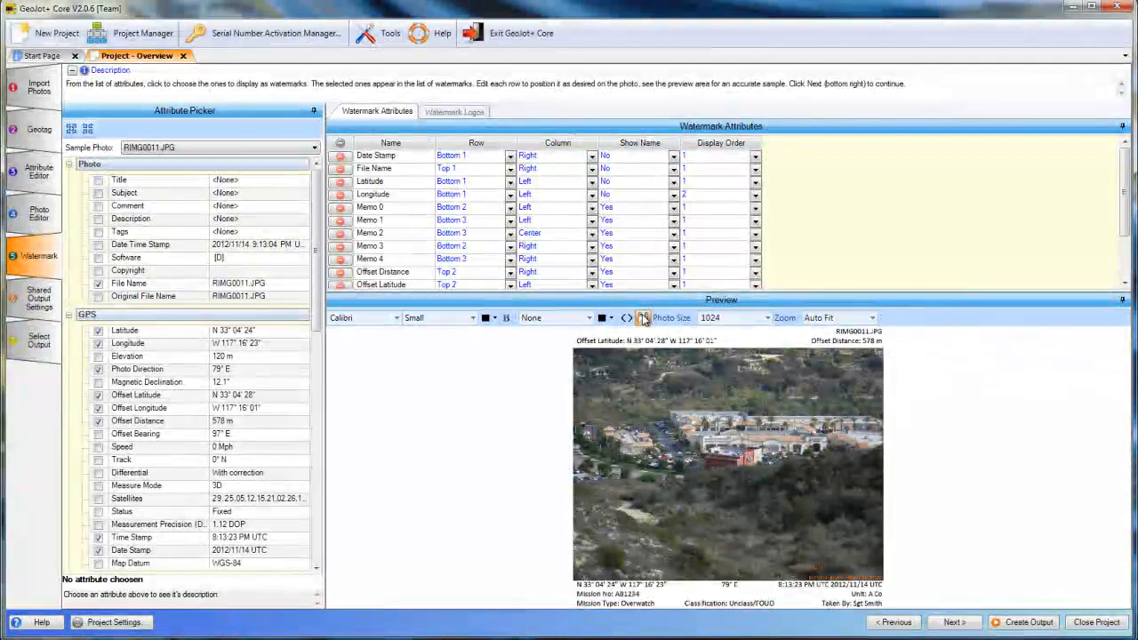
{"action": "left_click", "coordinate": [39, 299]}
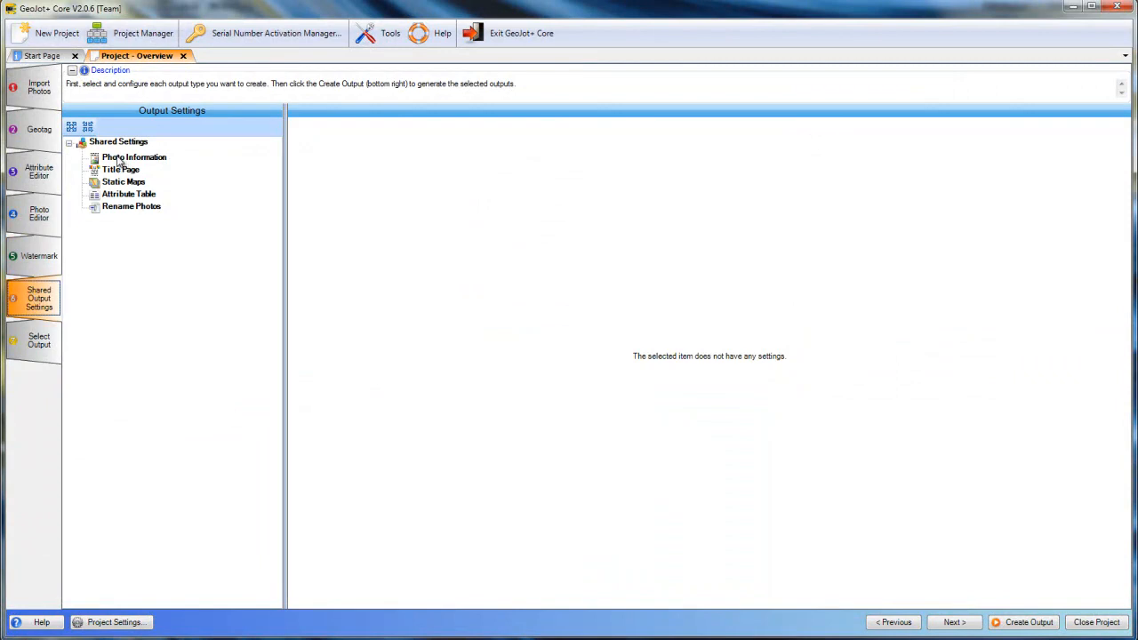
Review Photo Information, Title Page, Static Maps, Attribute Table and Rename Photos (Memo 0, File Name) settings.
{"action": "left_click", "coordinate": [135, 156]}
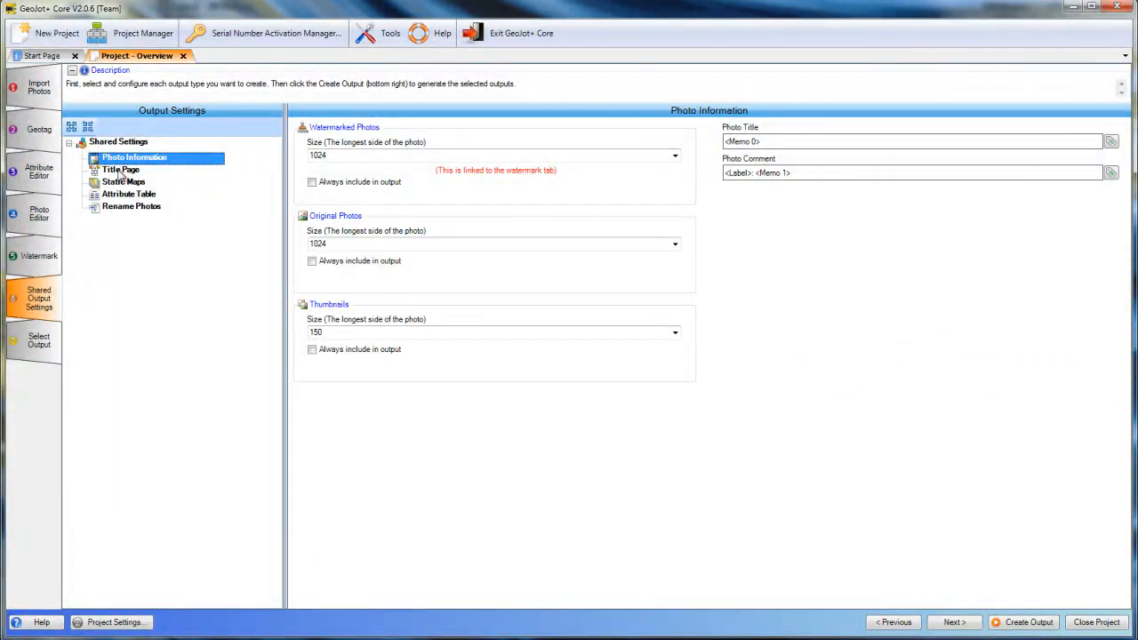
{"action": "left_click", "coordinate": [121, 169]}
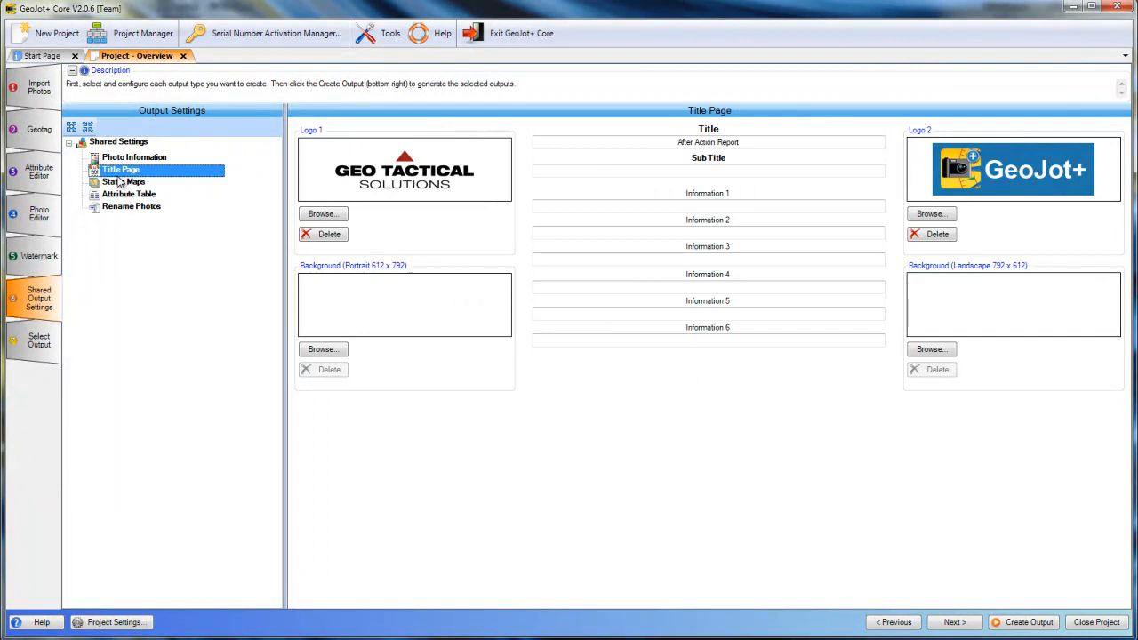
{"action": "left_click", "coordinate": [124, 181]}
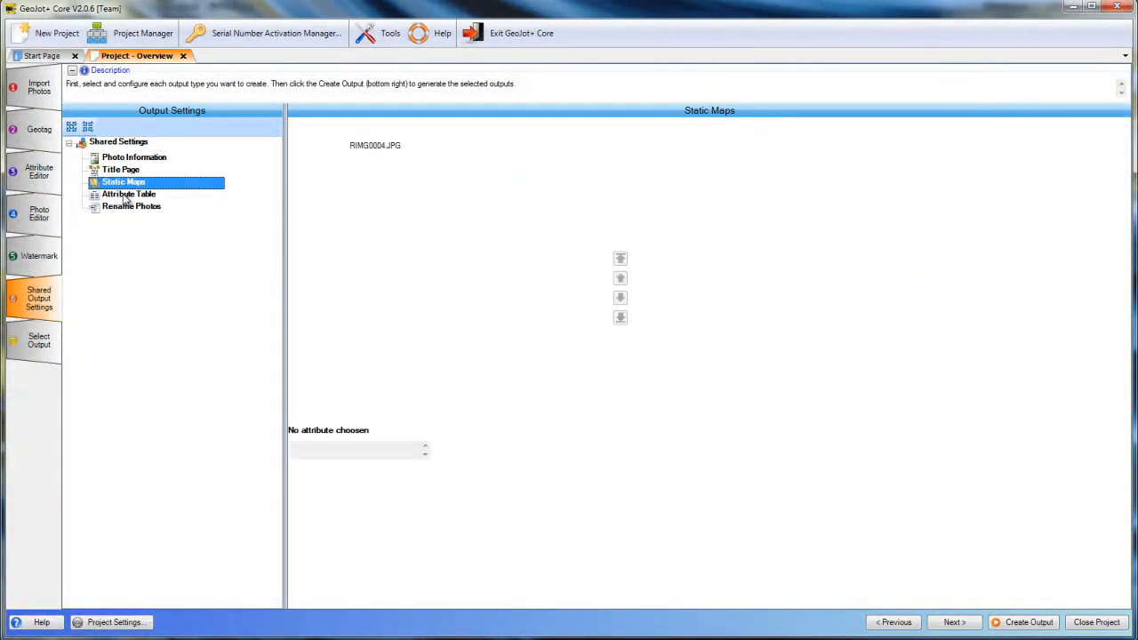
{"action": "left_click", "coordinate": [128, 193]}
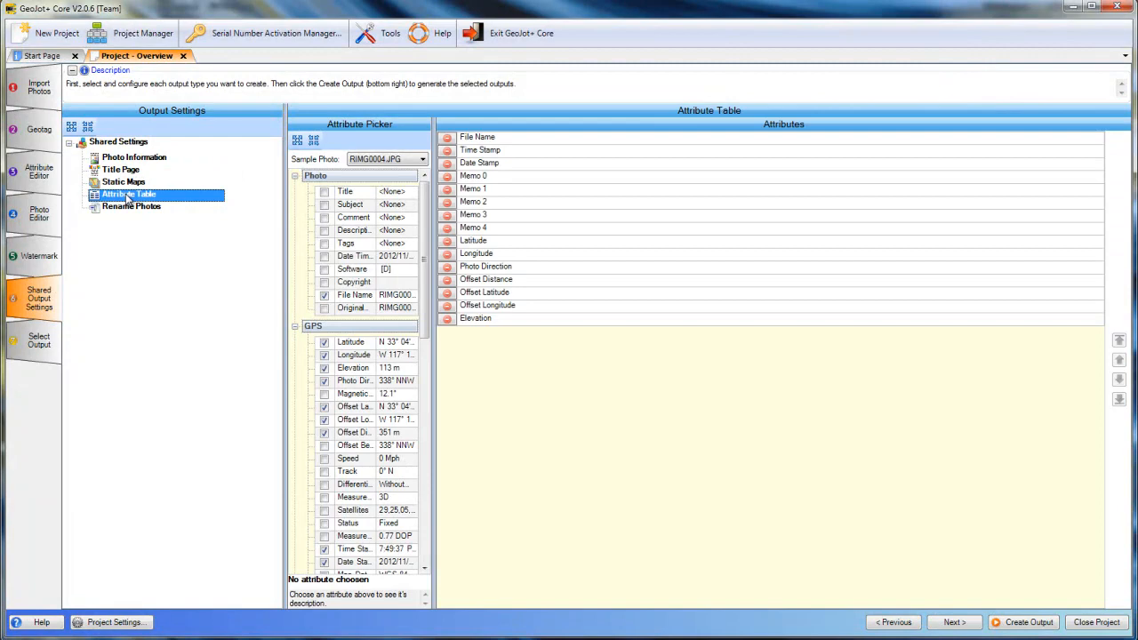
{"action": "left_click", "coordinate": [132, 207]}
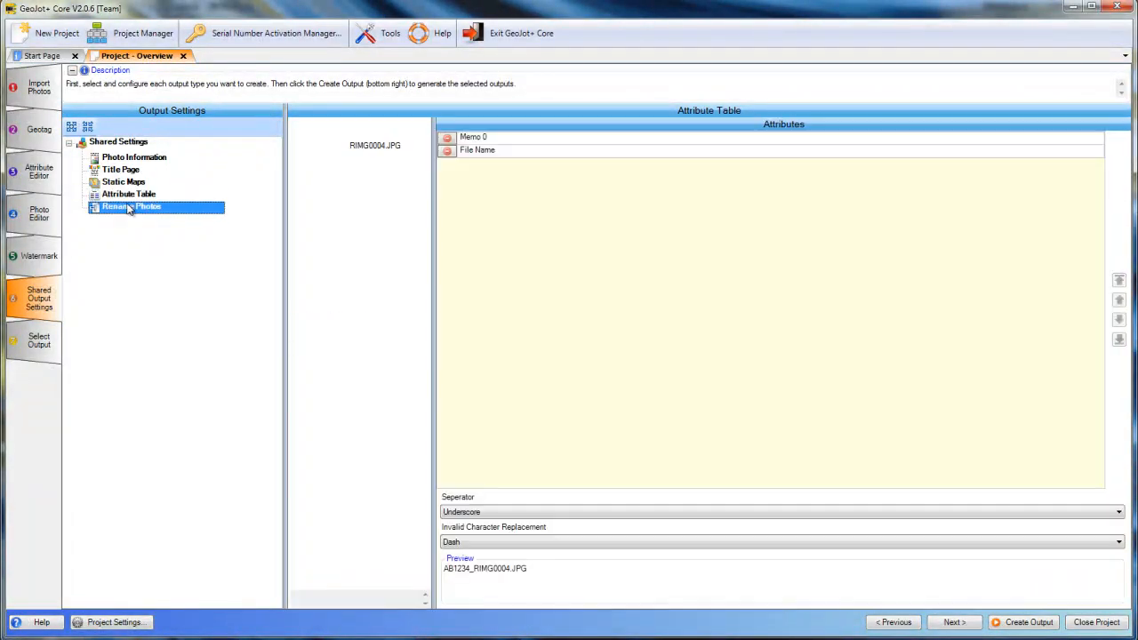
{"action": "left_click", "coordinate": [131, 206]}
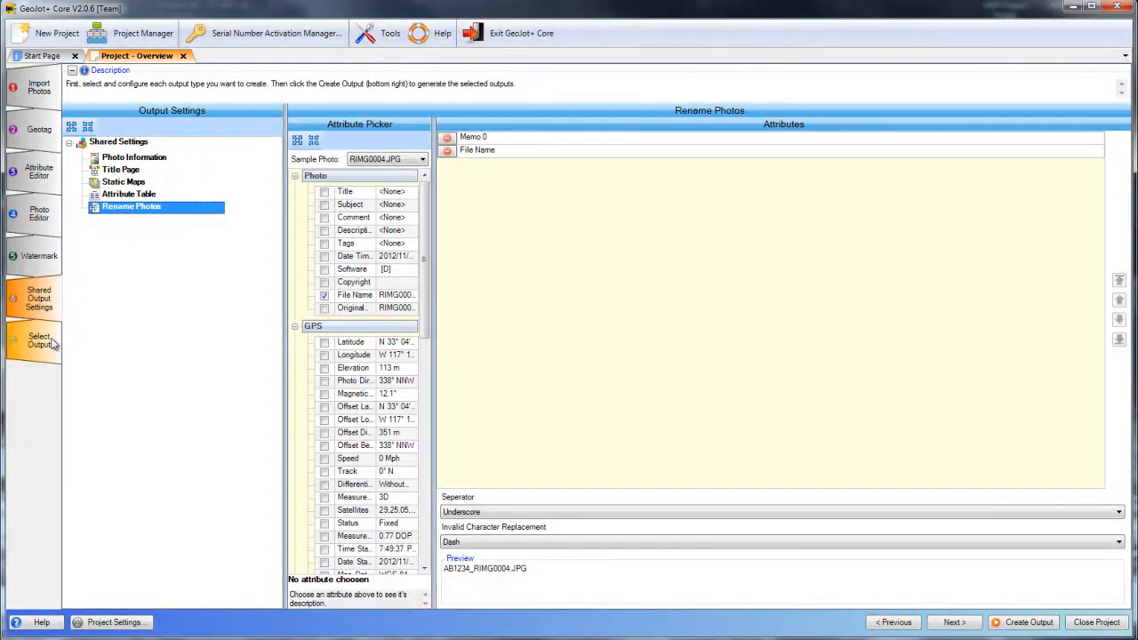
Review the Condensed and Google Earth (.kml/.kmz) output settings and create the outputs.
{"action": "left_click", "coordinate": [39, 341]}
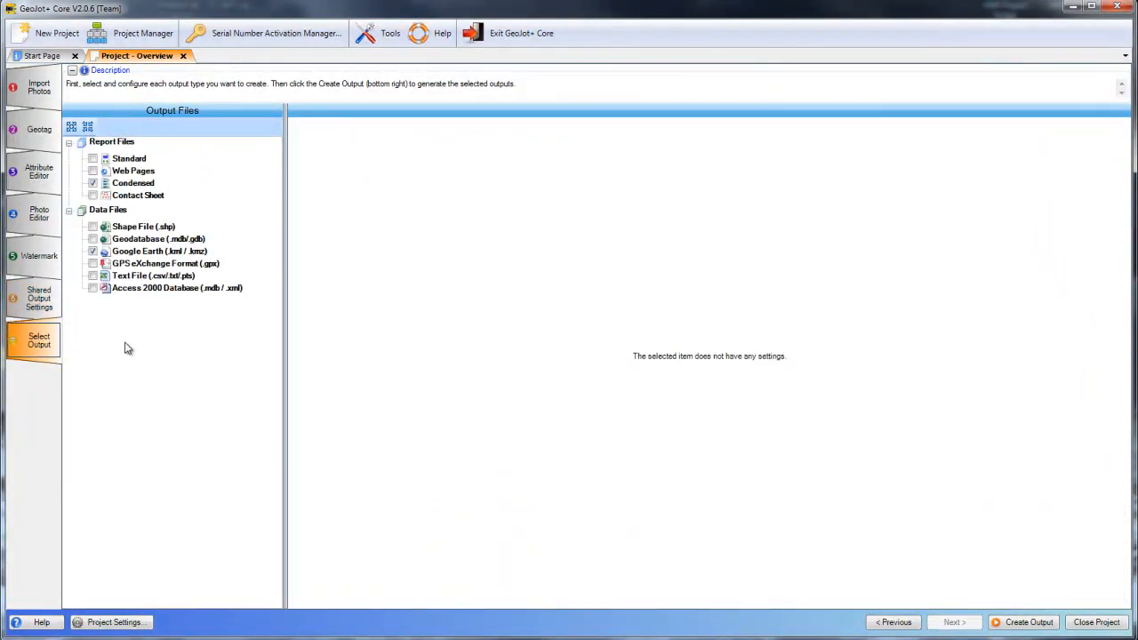
{"action": "left_click", "coordinate": [134, 182]}
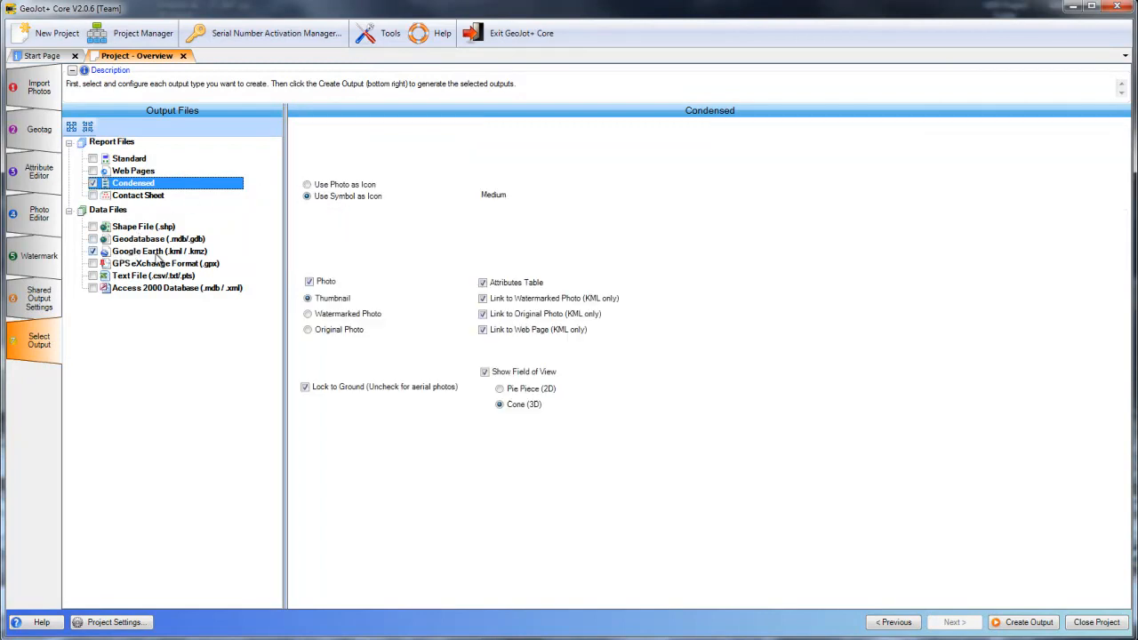
{"action": "left_click", "coordinate": [159, 251]}
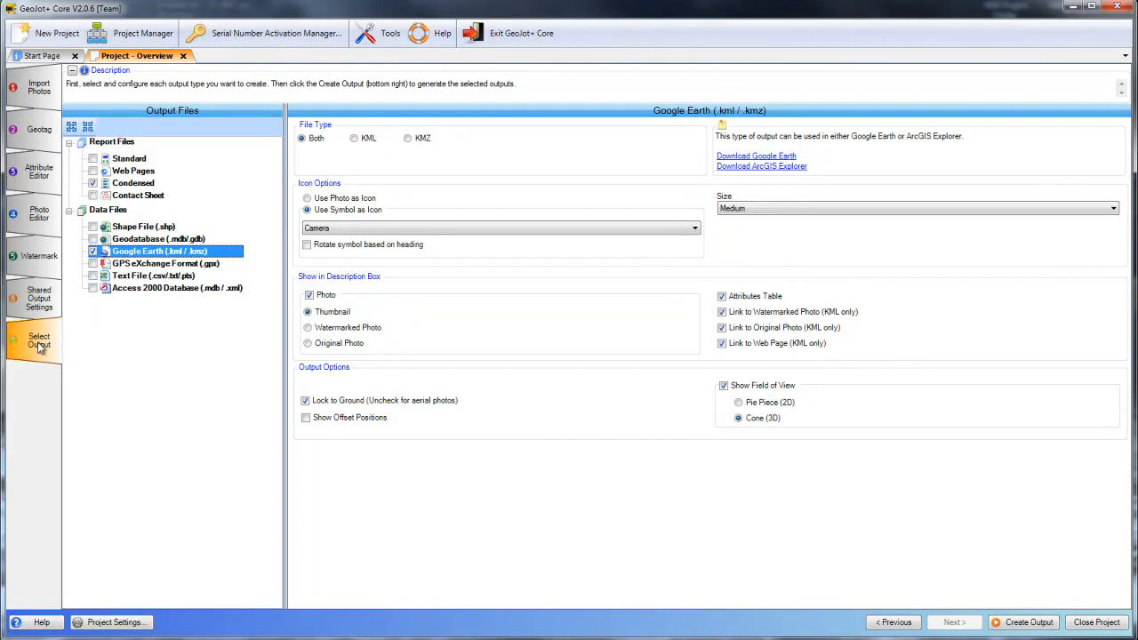
{"action": "left_click", "coordinate": [1028, 622]}
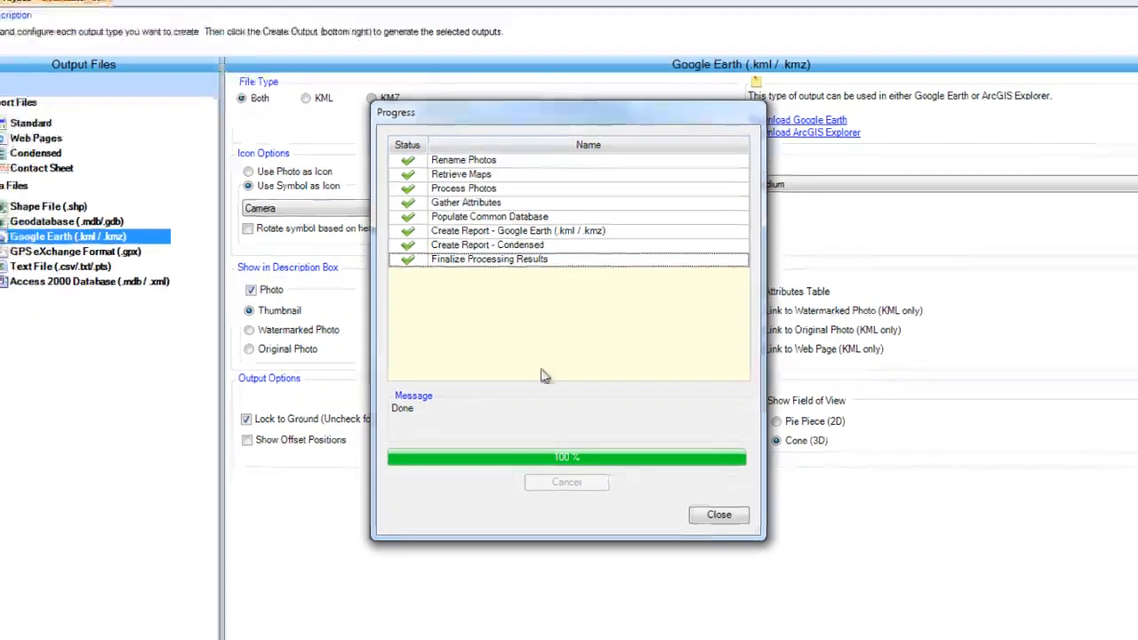
Dismiss the output progress and show the Overview project's results in Project Manager.
{"action": "left_click", "coordinate": [719, 513]}
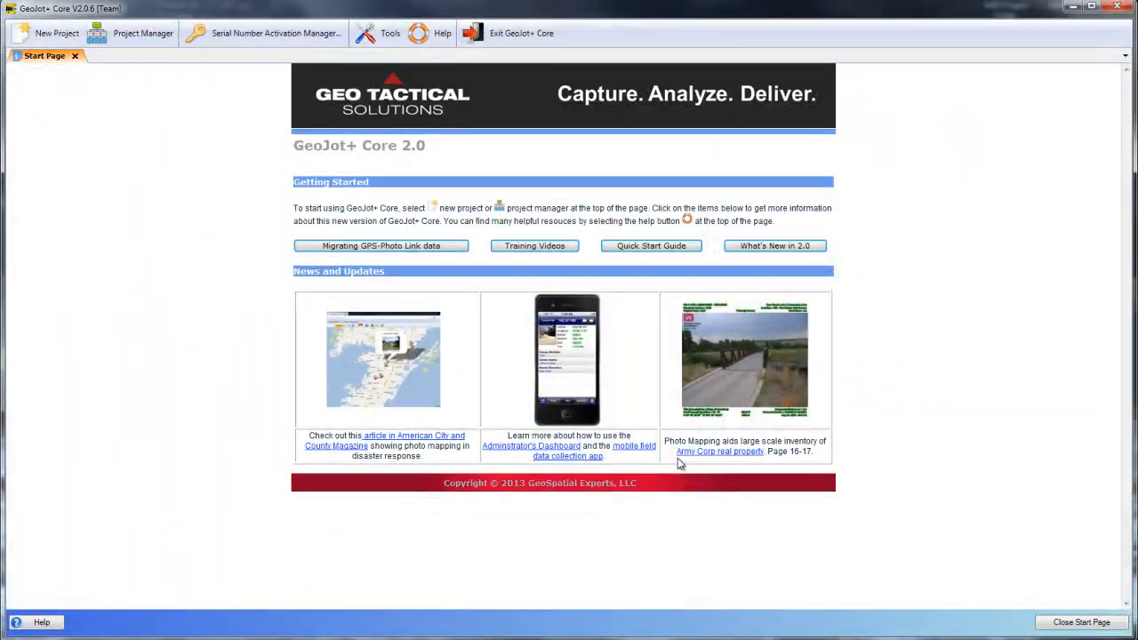
{"action": "left_click", "coordinate": [143, 32]}
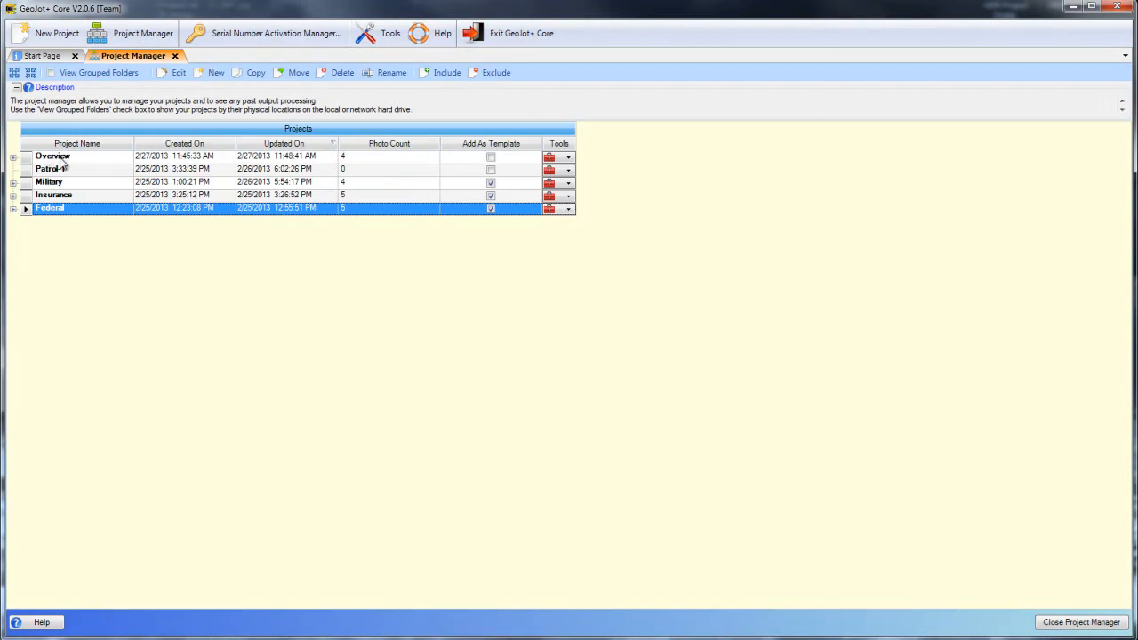
{"action": "left_click", "coordinate": [14, 156]}
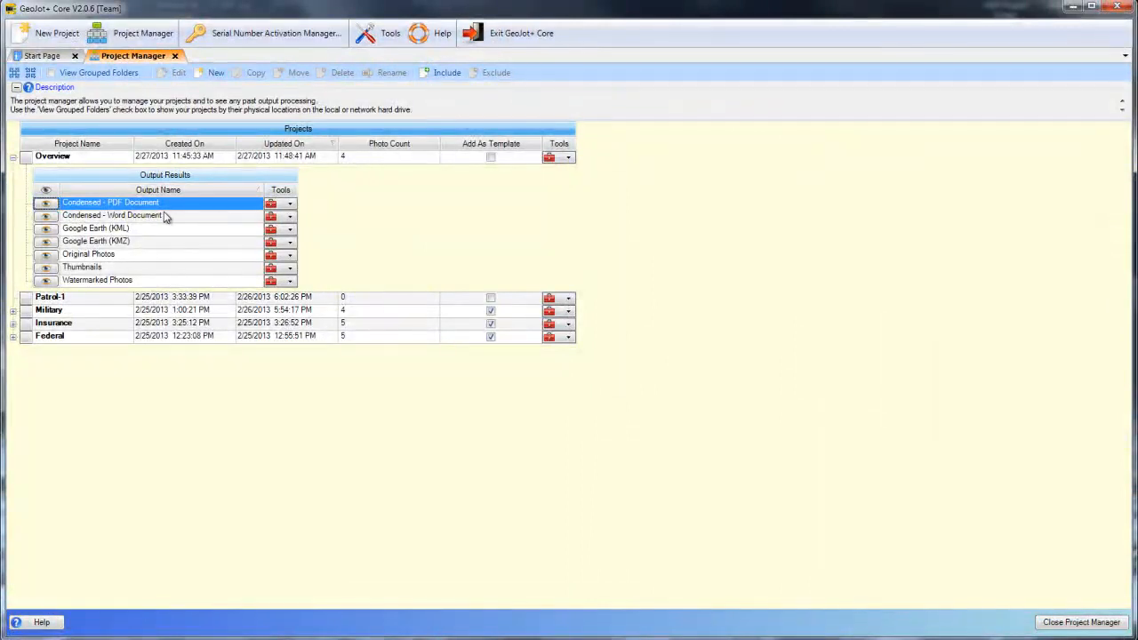
Select the Google Earth KML output from the results list and launch it.
{"action": "left_click", "coordinate": [112, 215]}
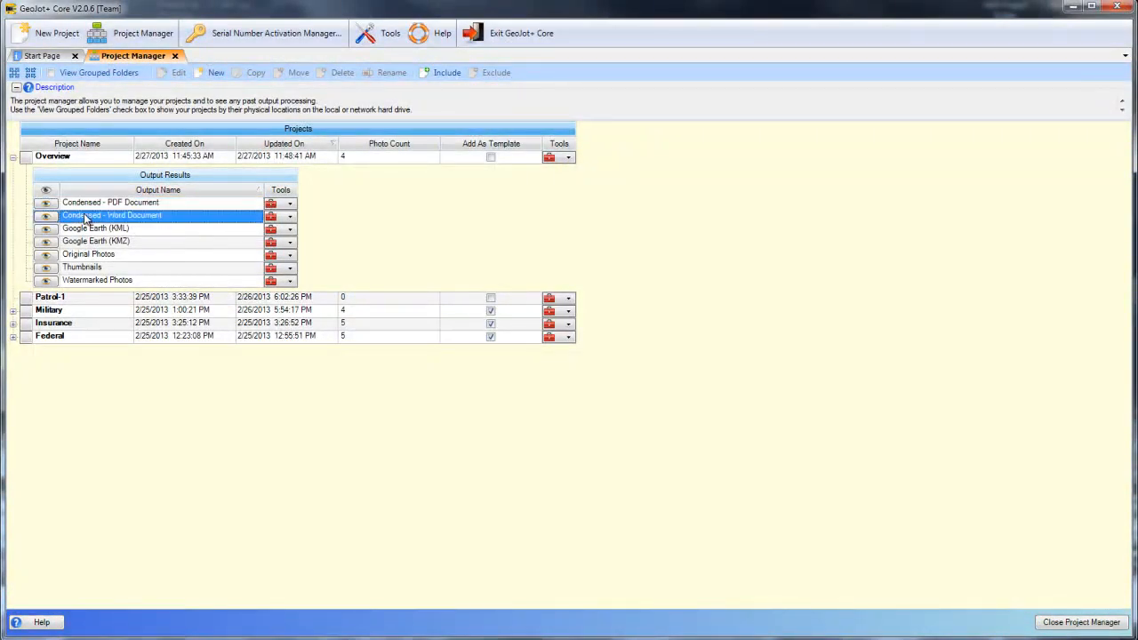
{"action": "left_click", "coordinate": [96, 227]}
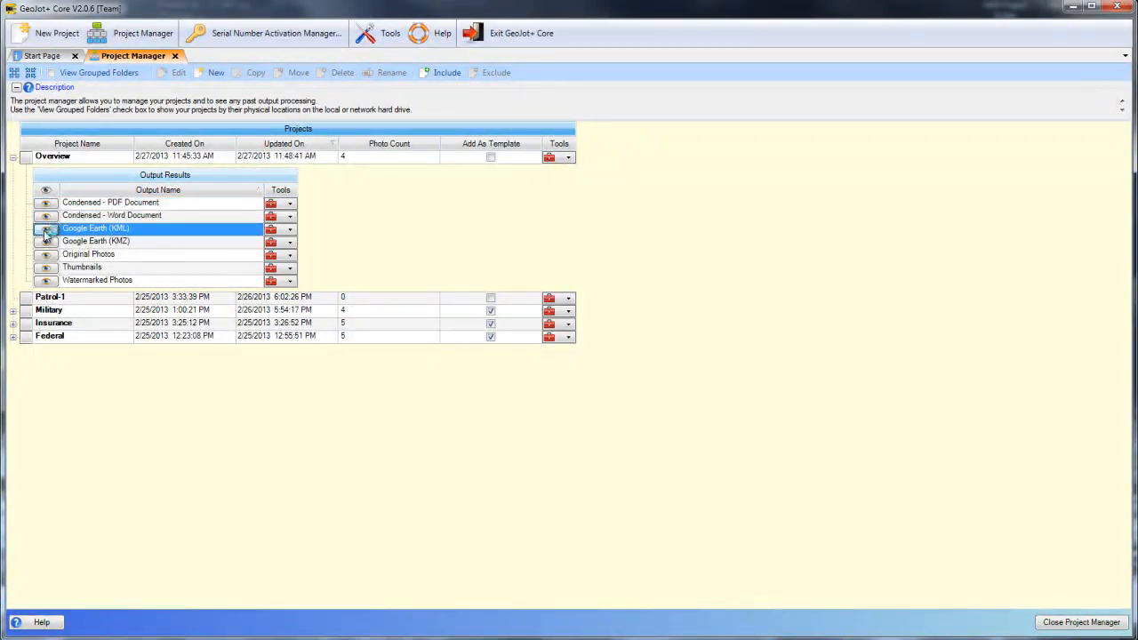
{"action": "left_click", "coordinate": [46, 227]}
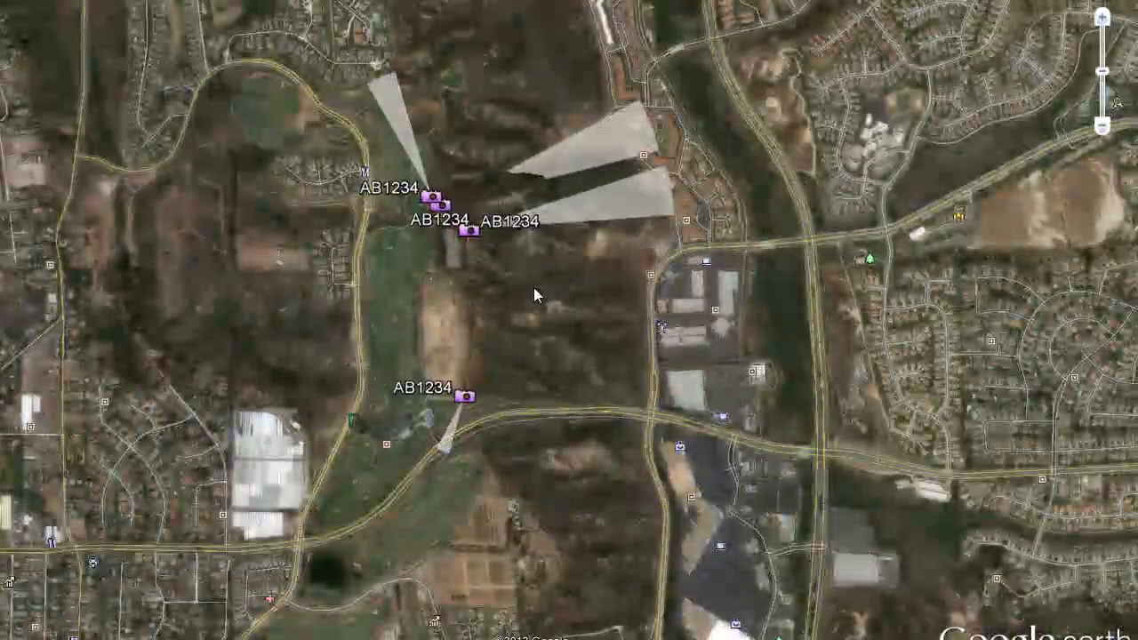
Show an AB1234 placemark's balloon with photo thumbnail, timestamp, mission and coordinates.
{"action": "left_click", "coordinate": [471, 232]}
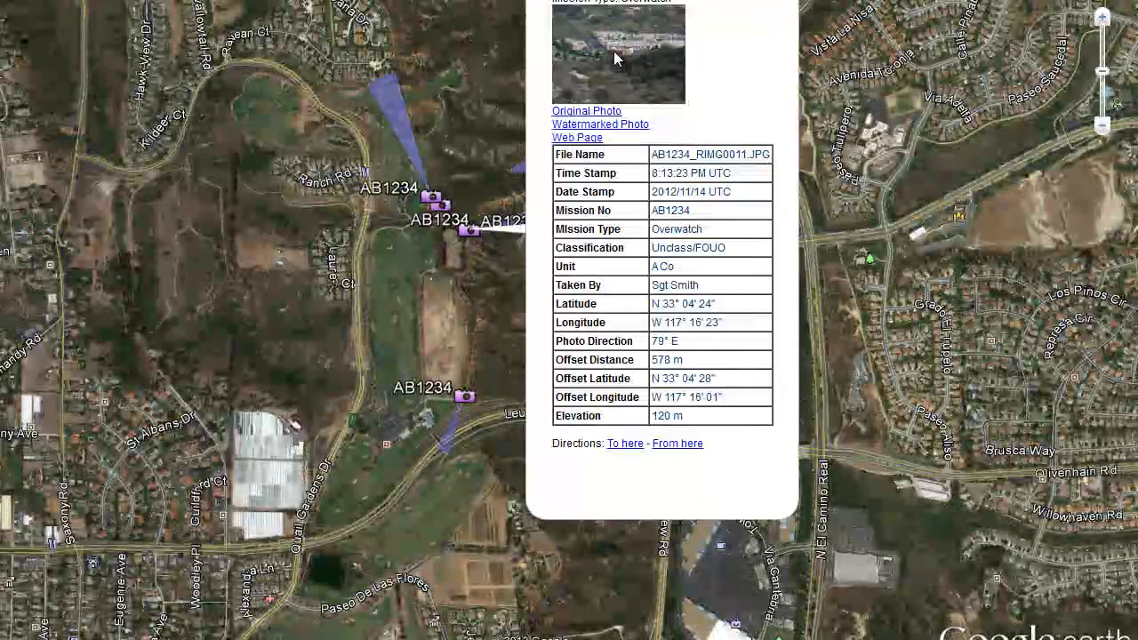
{"action": "mouse_move", "coordinate": [608, 121]}
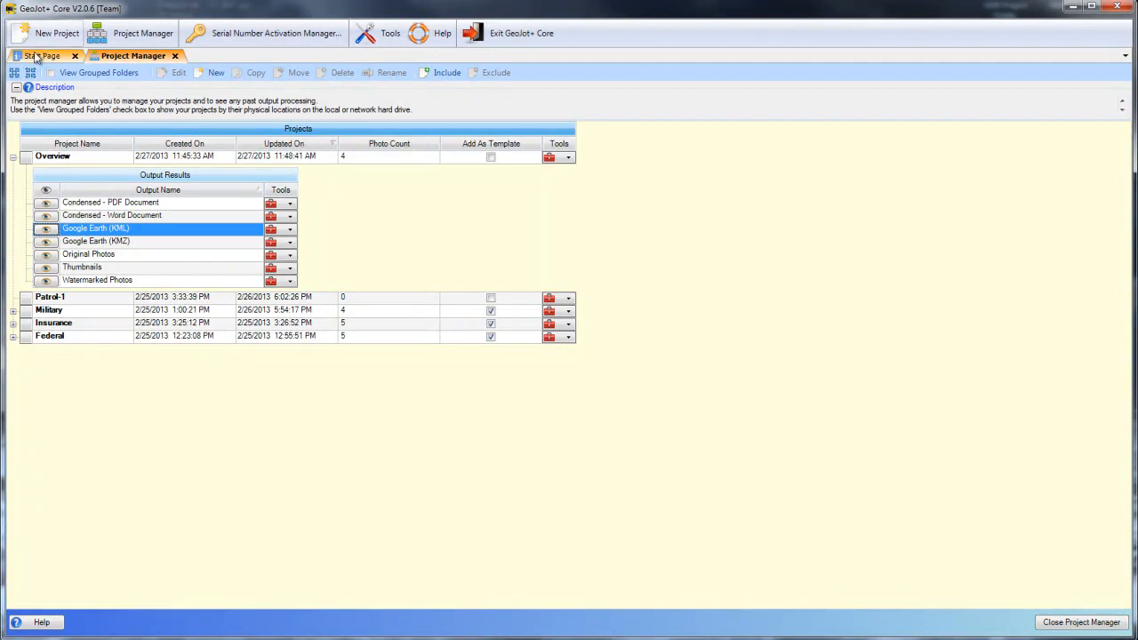
Switch from the Project Manager output list back to the Start Page.
{"action": "left_click", "coordinate": [42, 55]}
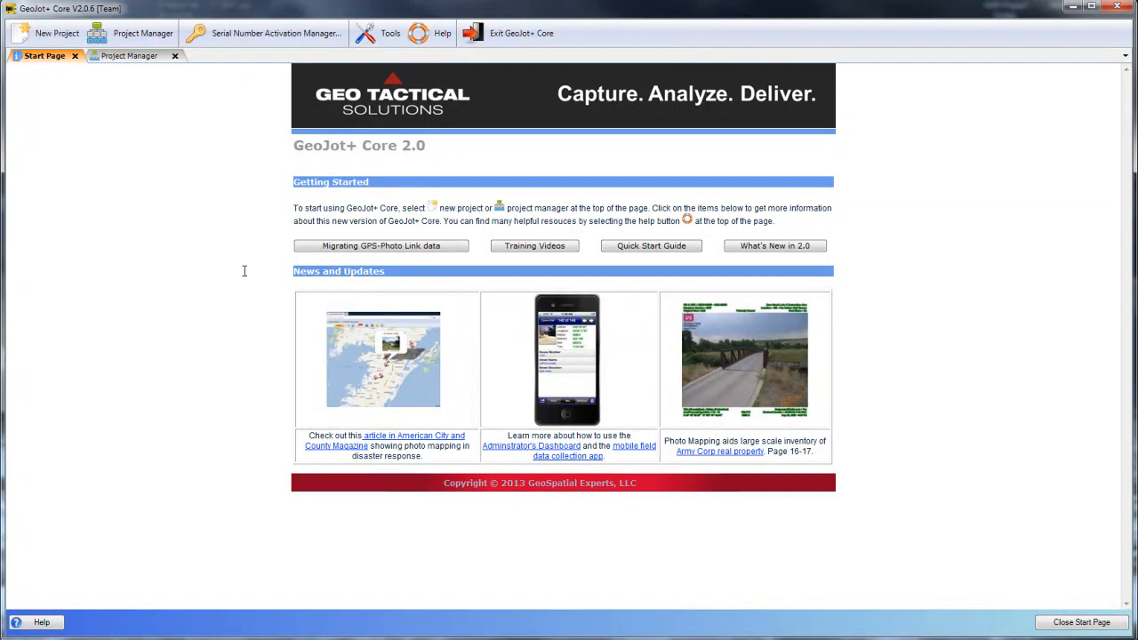
{"action": "mouse_move", "coordinate": [313, 263]}
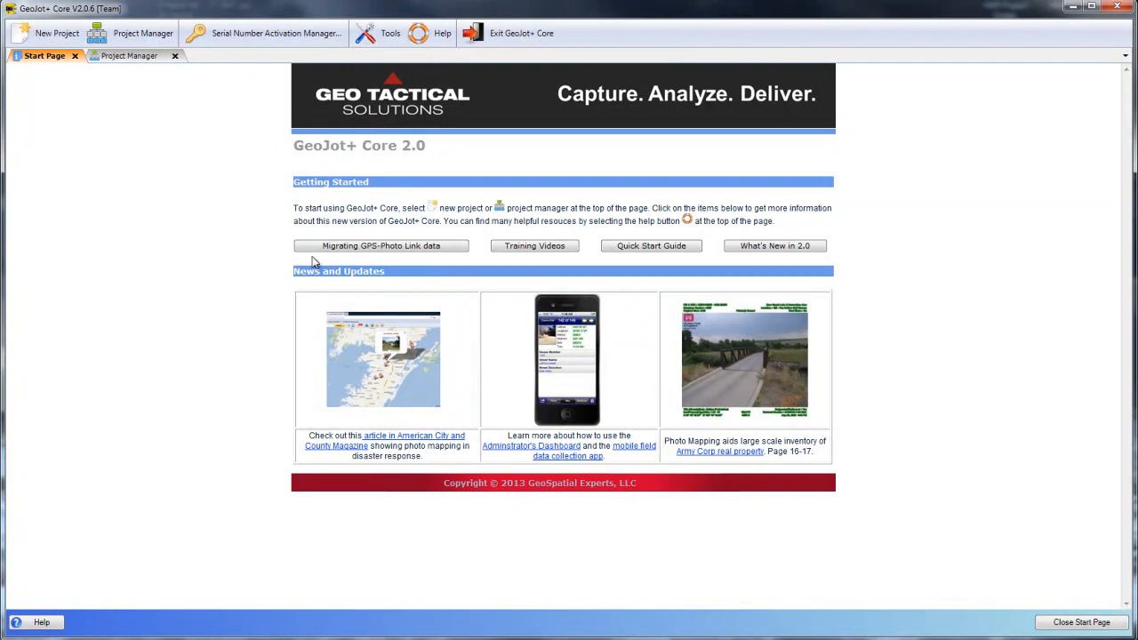